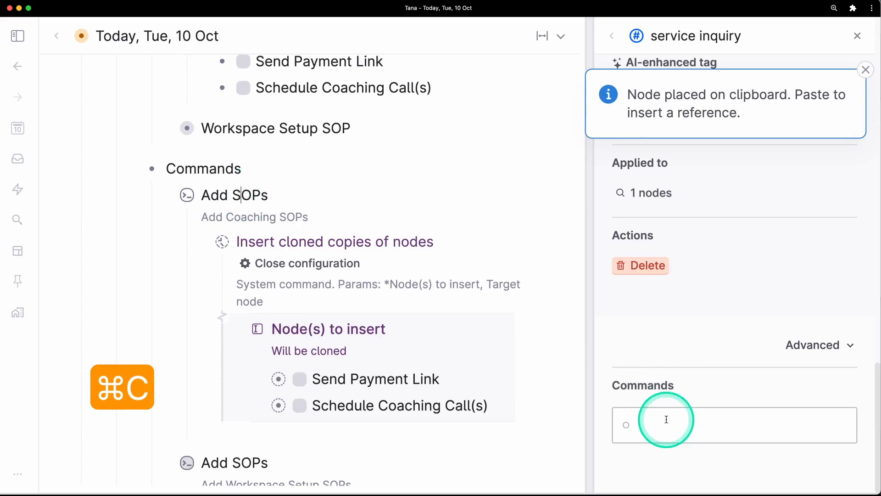
- Close the service inquiry tag panel and collapse George Washington's coaching inquiry on Tue 10 Oct
key(cmd+v)
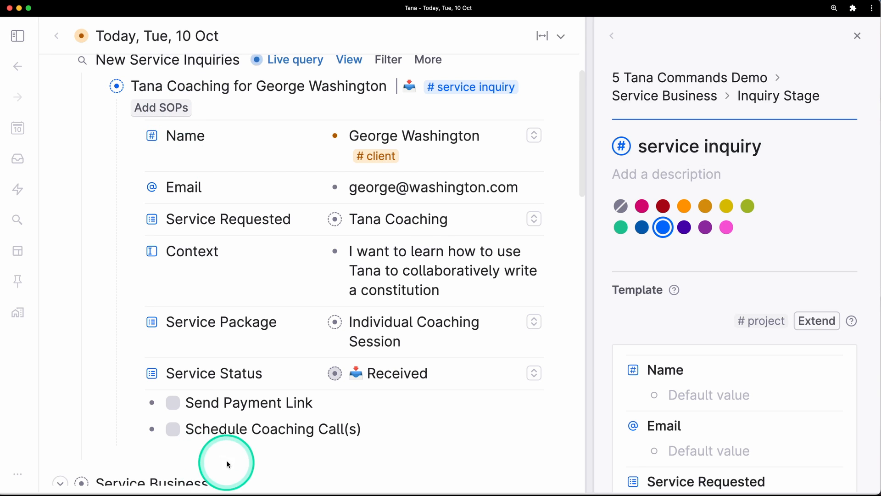
click(856, 35)
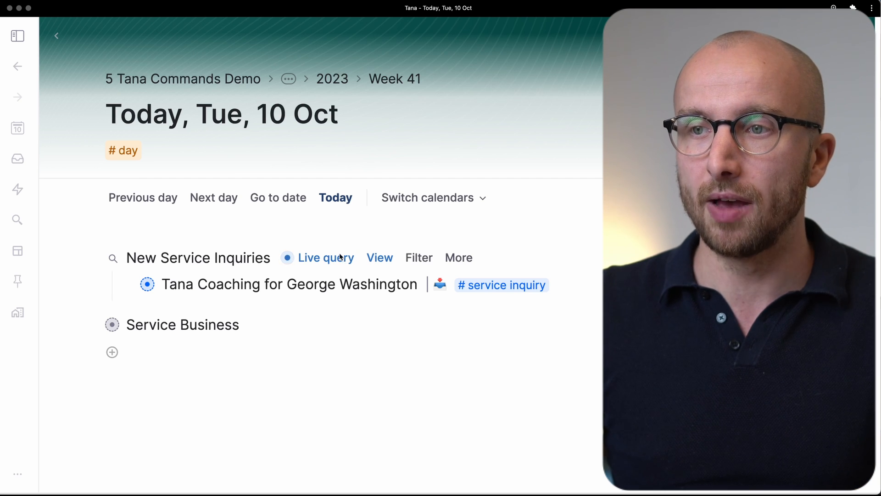
- Expand George Washington's inquiry and show the Tana Coaching and Tana Workspace Setup service choices
click(326, 258)
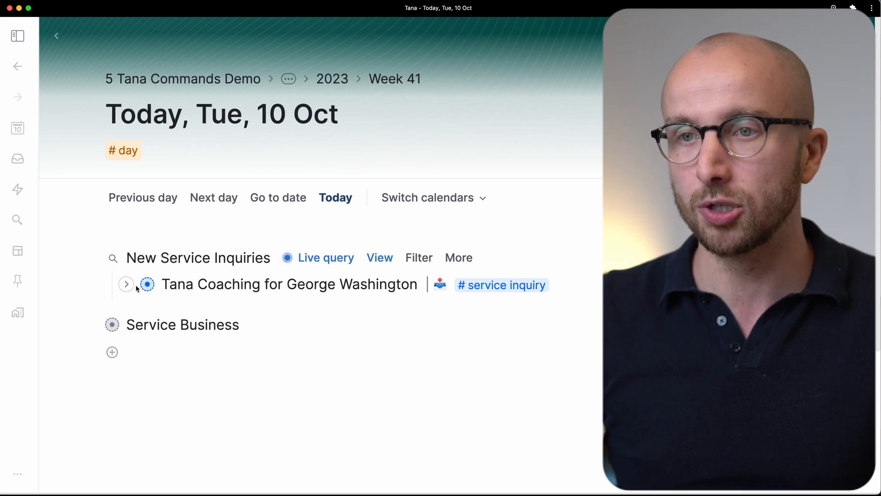
click(126, 284)
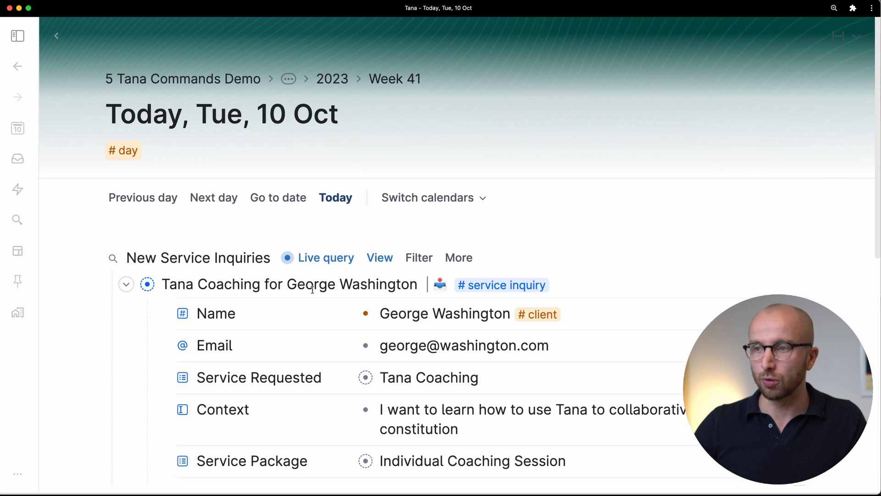
scroll(up, 3)
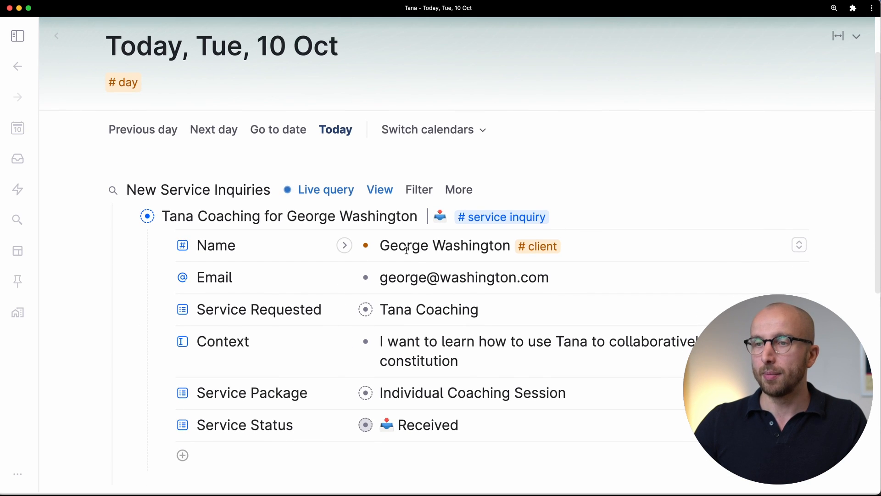
mouse_move(505, 266)
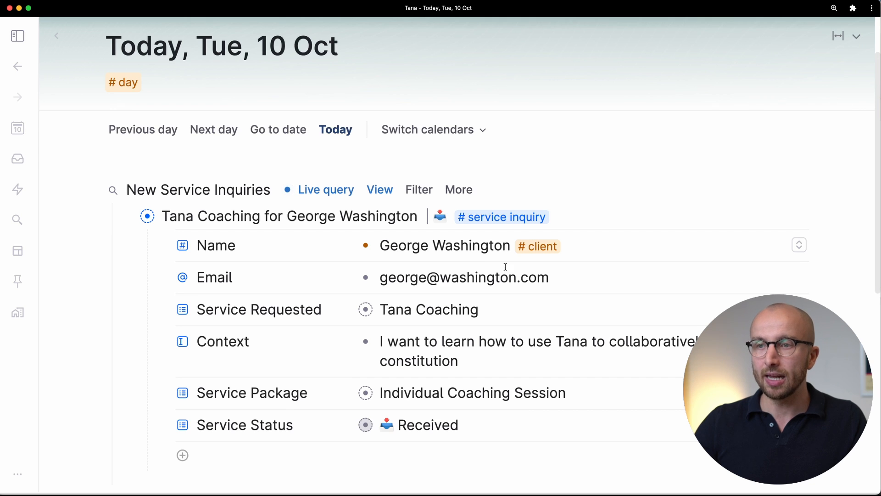
mouse_move(403, 309)
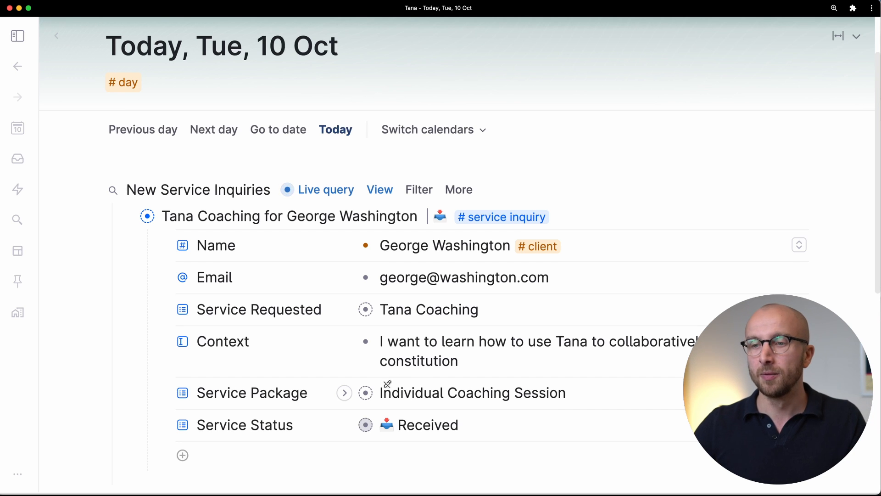
mouse_move(405, 419)
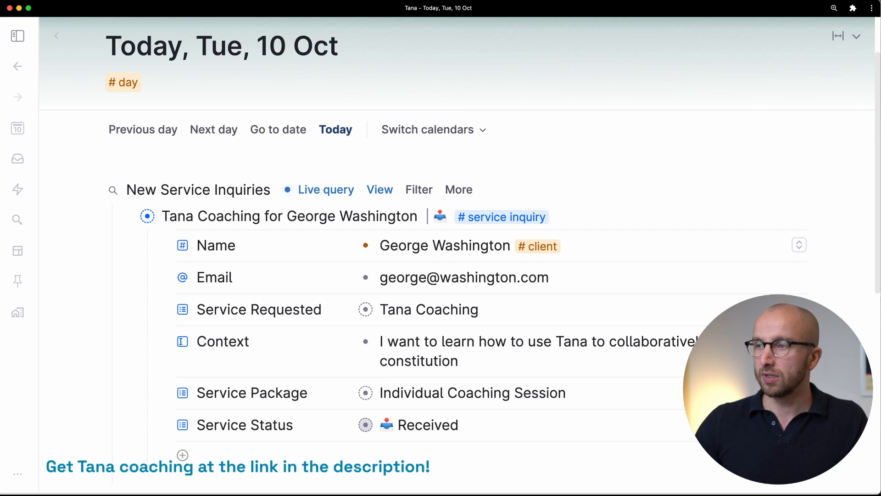
click(428, 309)
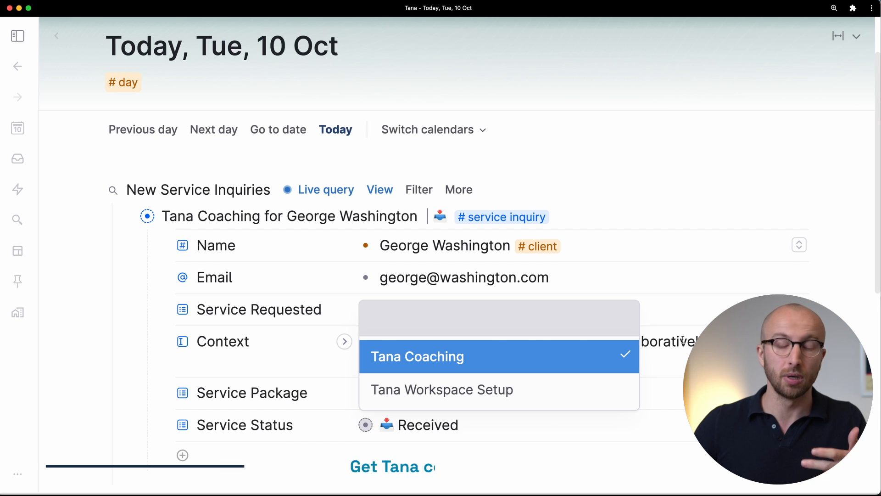
click(417, 355)
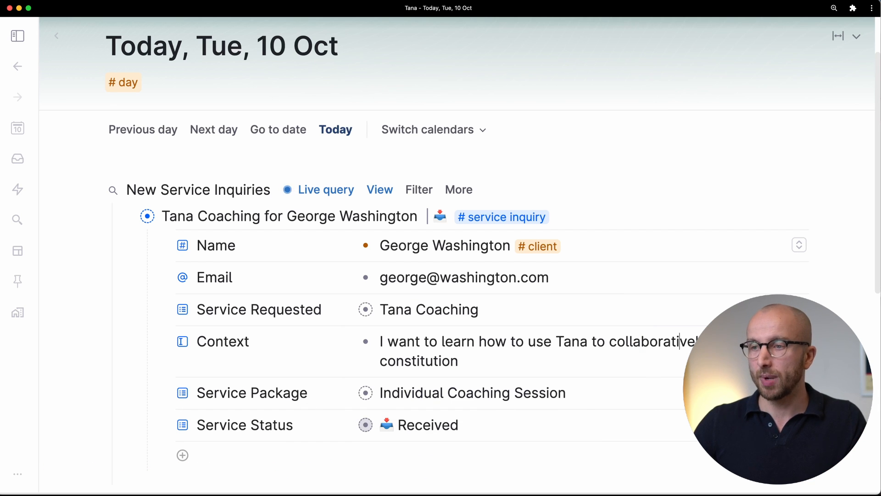
click(472, 393)
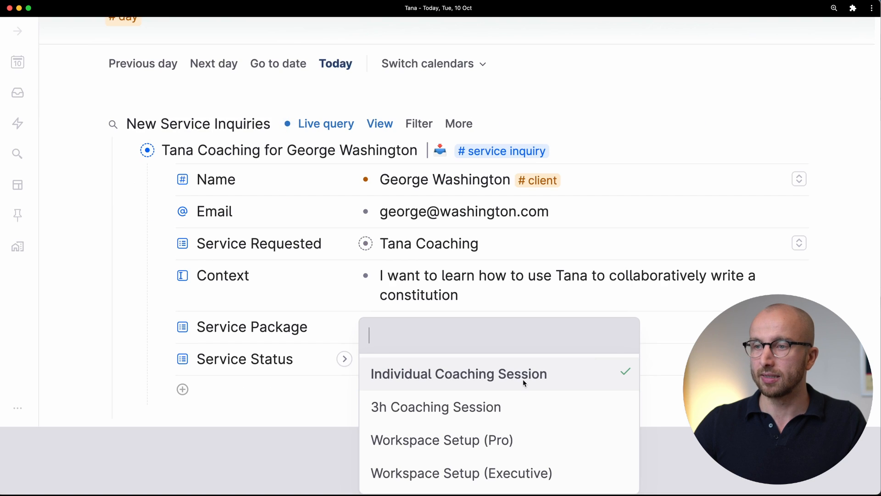
mouse_move(436, 407)
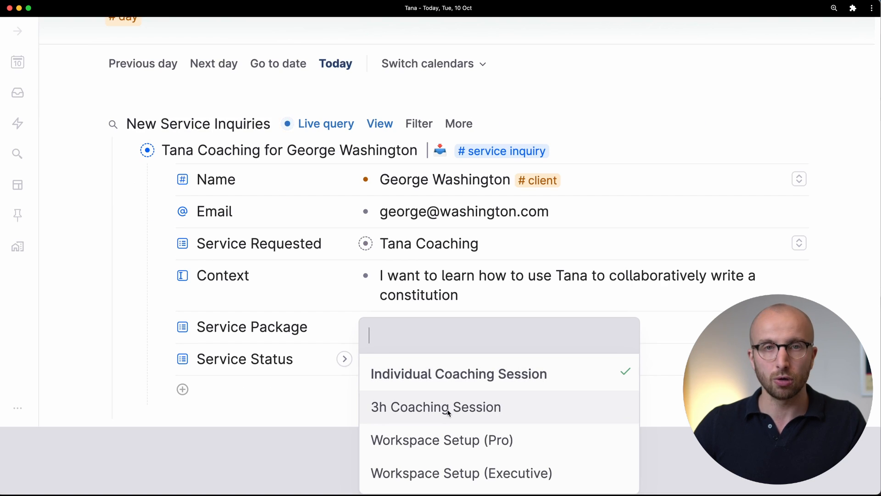
mouse_move(540, 441)
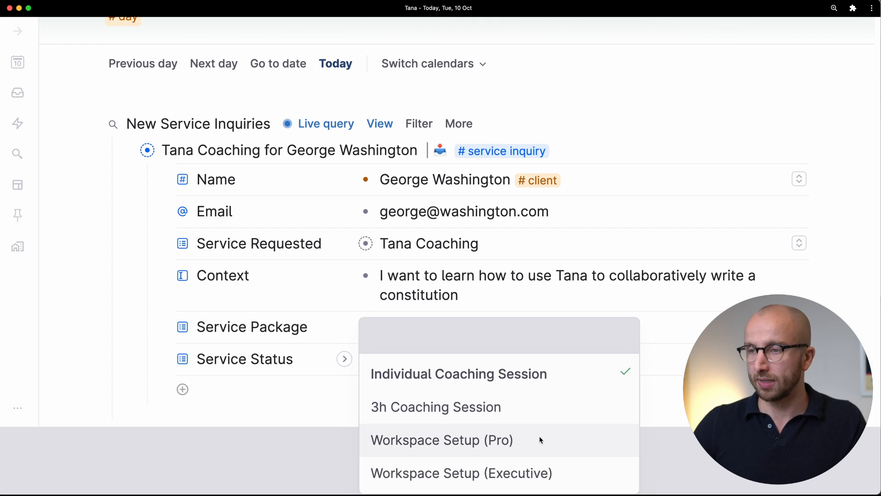
click(458, 374)
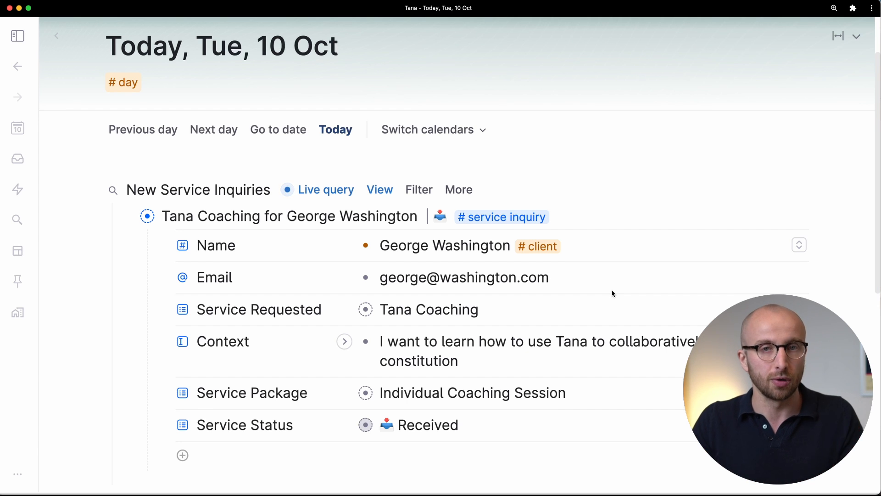
- Expand Service Business to reveal Inquiry Stage, its SOPs and Commands, Delivery Stage and Generics
scroll(down, 3)
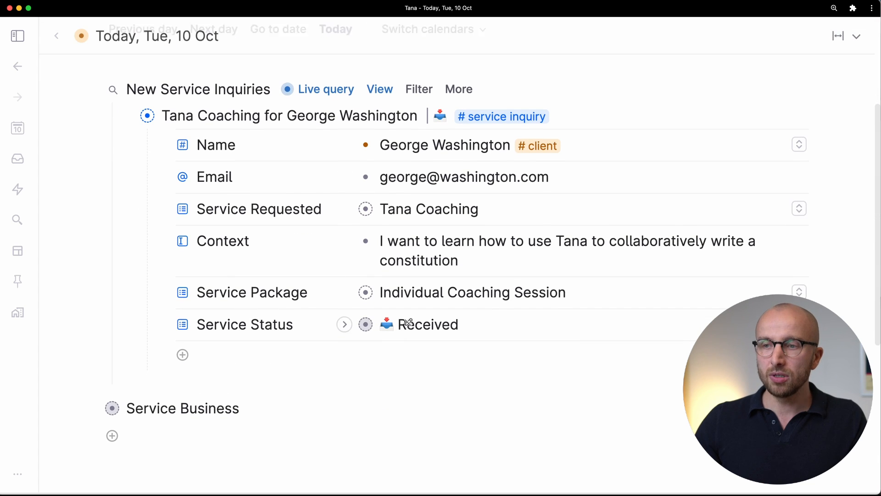
click(182, 355)
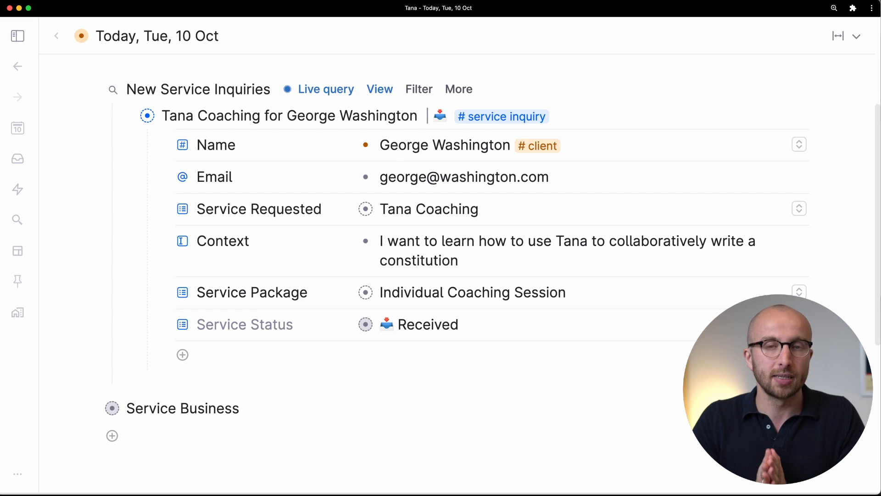
mouse_move(293, 366)
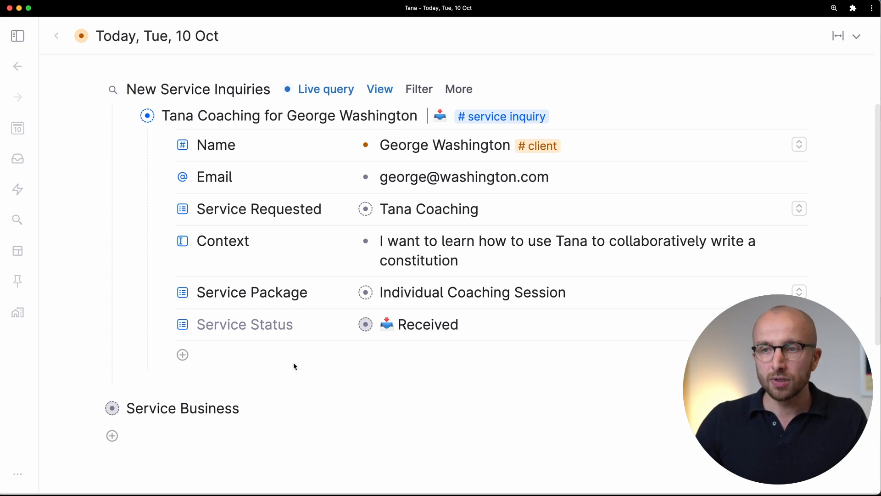
scroll(down, 3)
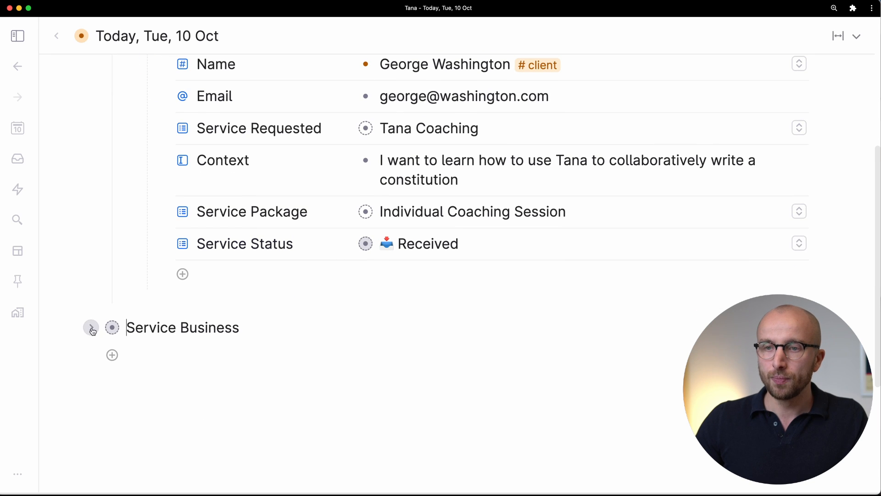
click(90, 327)
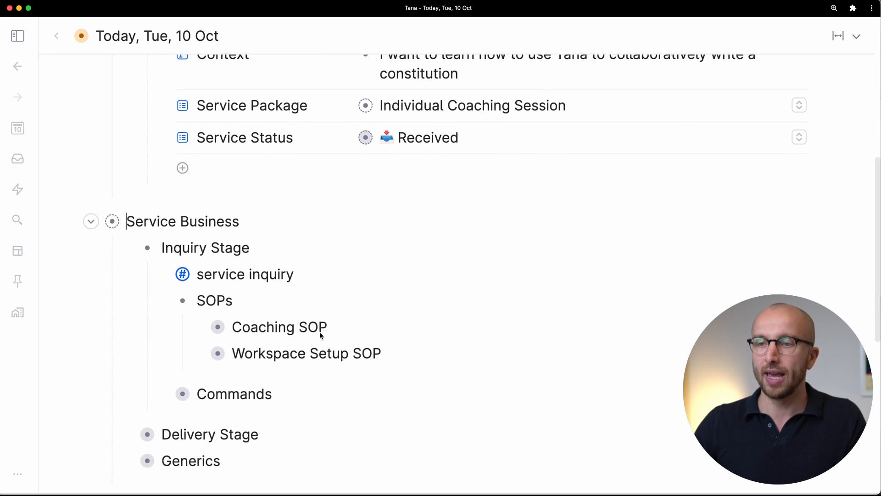
- Expand Coaching SOP to show Send Payment Link and Schedule Coaching Call(s)
click(218, 327)
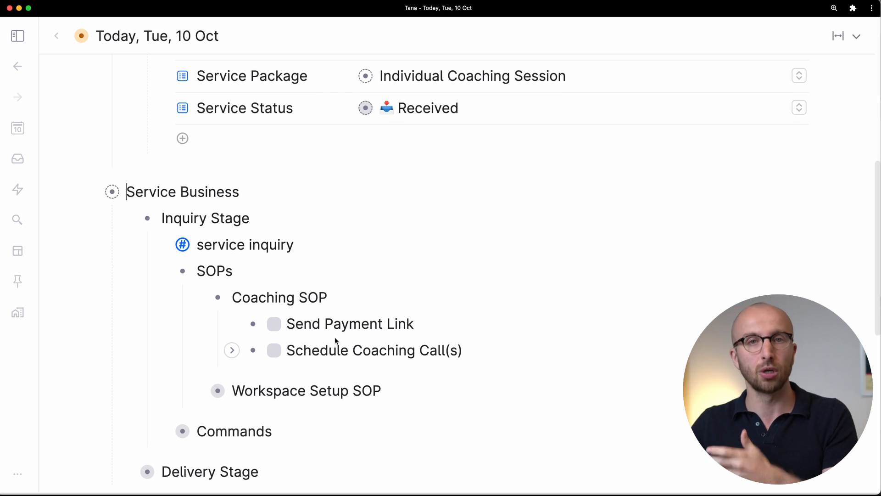
mouse_move(162, 427)
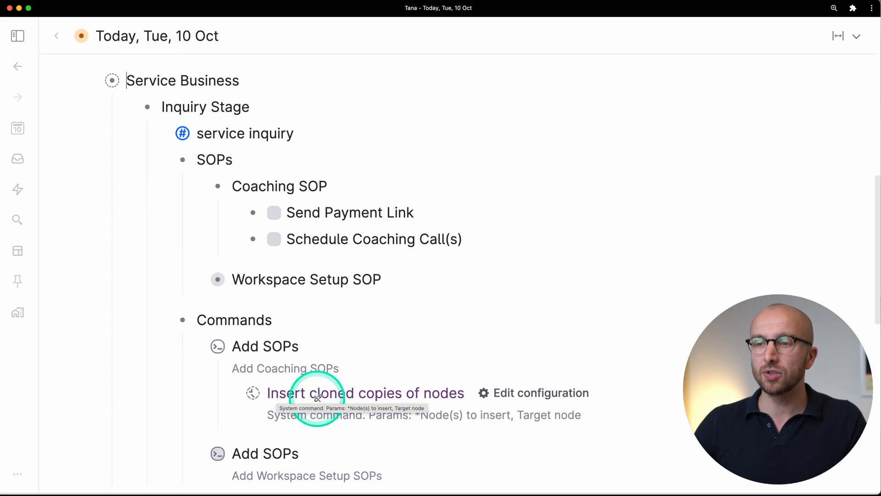
mouse_move(435, 393)
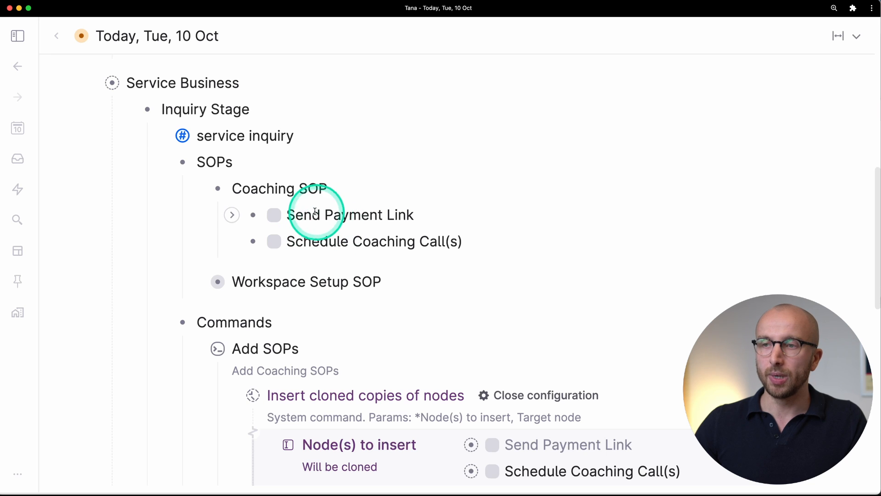
mouse_move(283, 258)
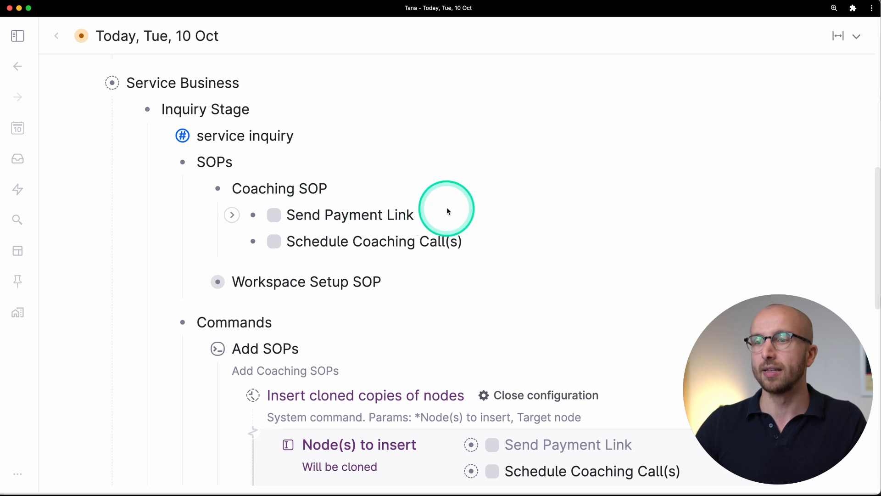
mouse_move(441, 245)
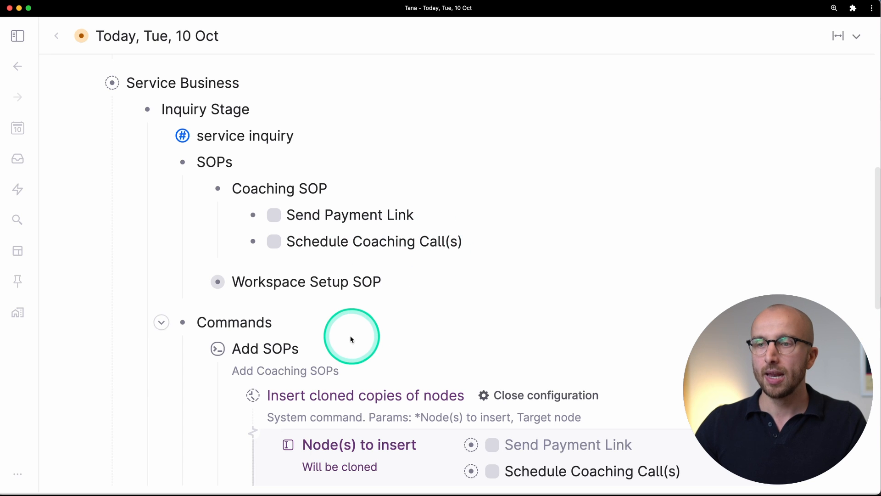
- Create an 'Add SOPs' command that inserts cloned copies of nodes
scroll(down, 3)
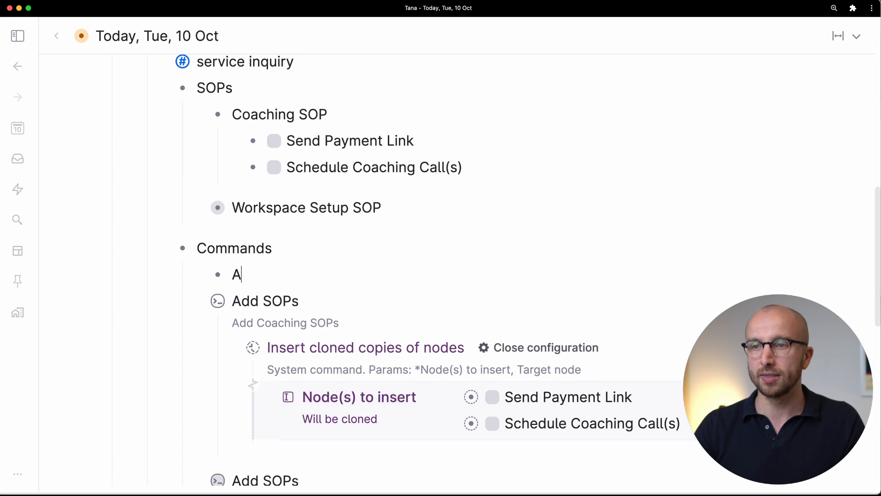
text(dd SOPs)
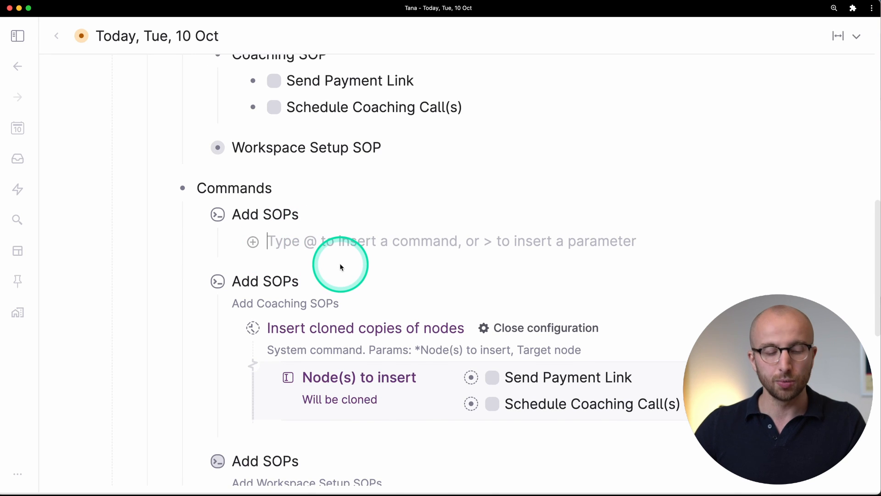
text(@inser)
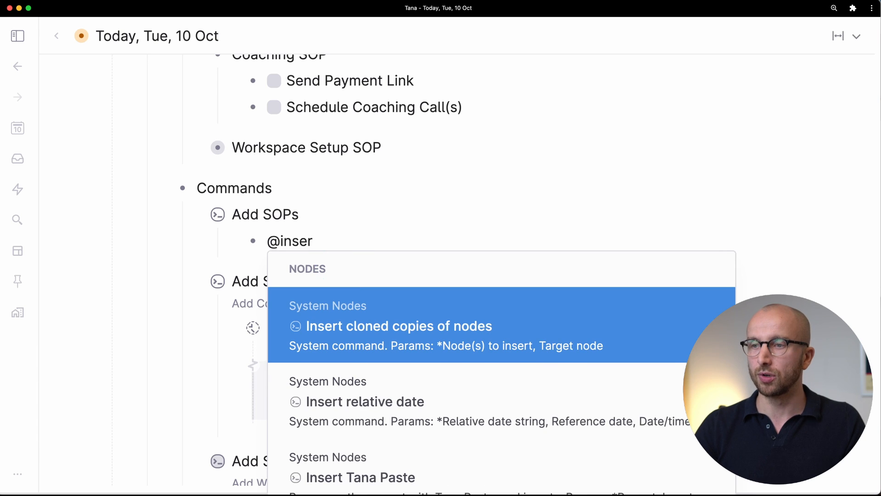
click(398, 326)
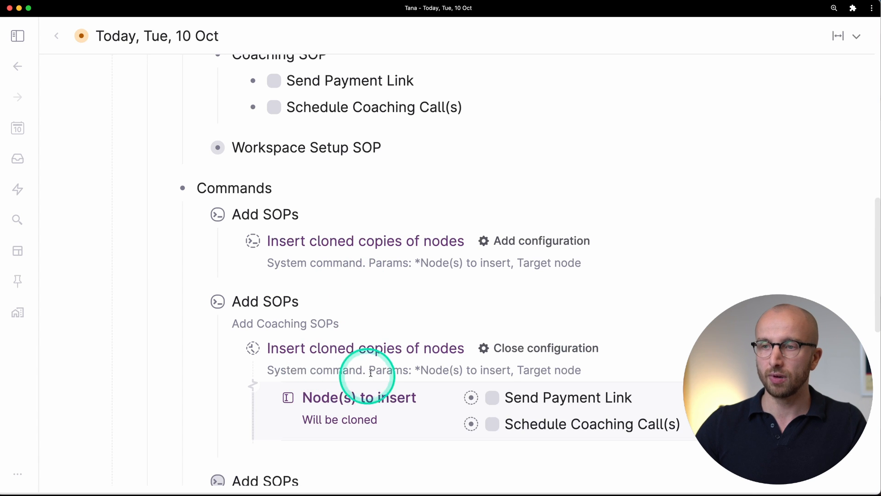
- Paste the Send Payment Link and Schedule Coaching Call(s) tasks as its nodes to insert
scroll(down, 3)
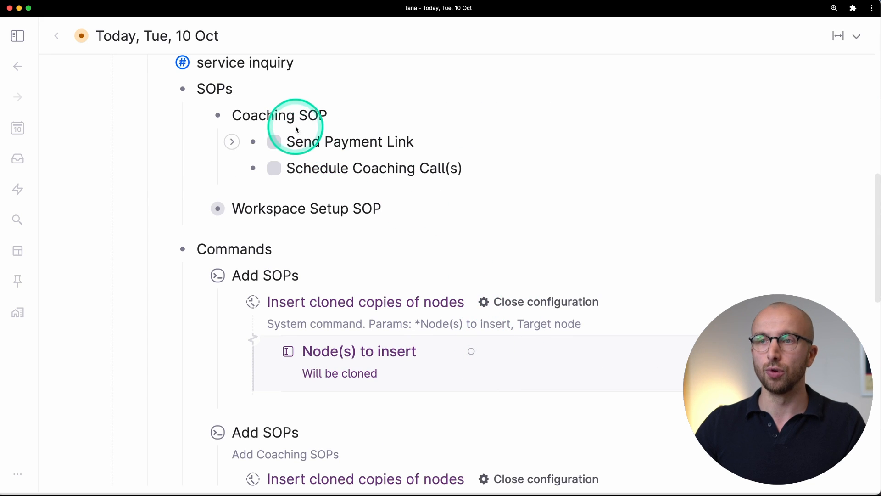
key(cmd+c)
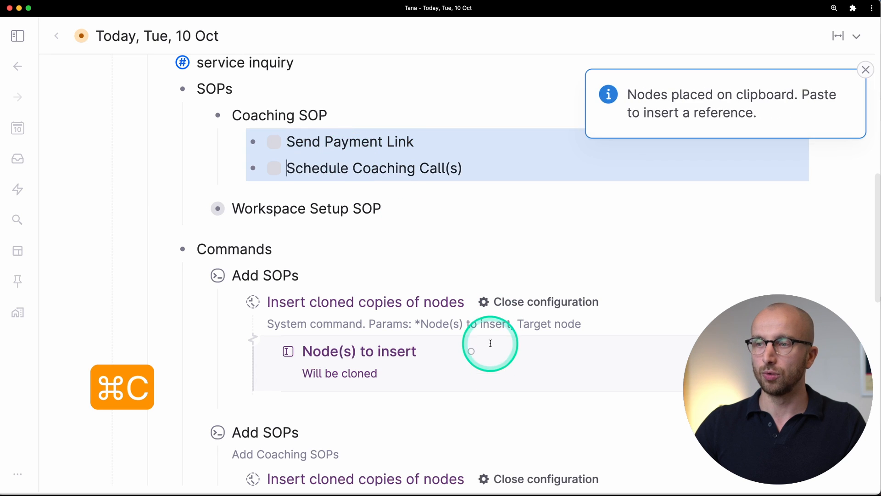
key(cmd+v)
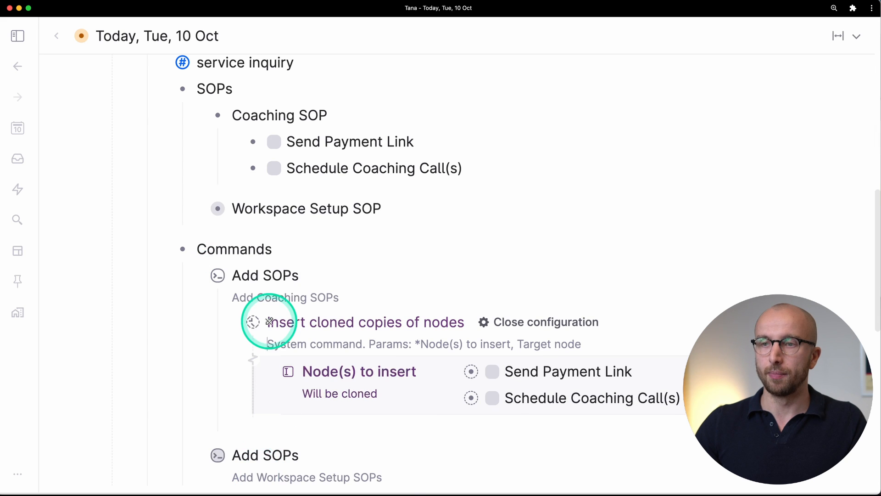
- Run Add SOPs on the inquiry, remove the inserted tasks, and open the service inquiry tag settings
scroll(up, 3)
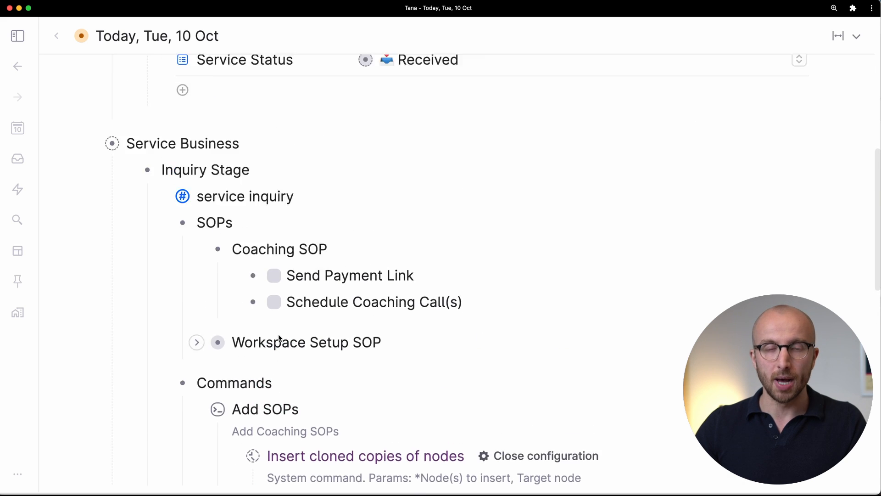
scroll(up, 3)
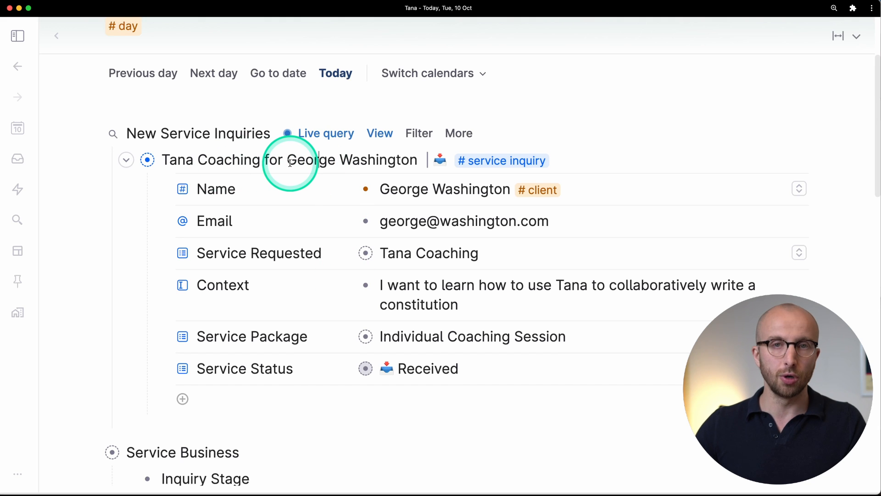
key(cmd+k)
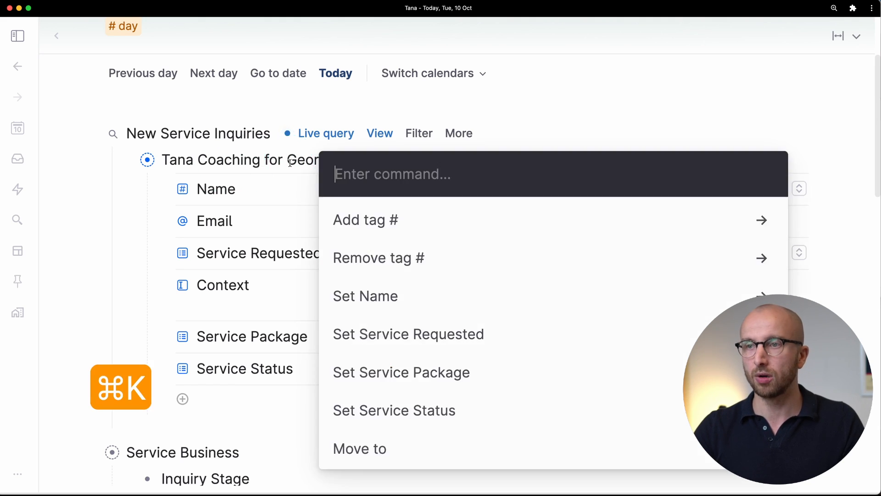
text(add)
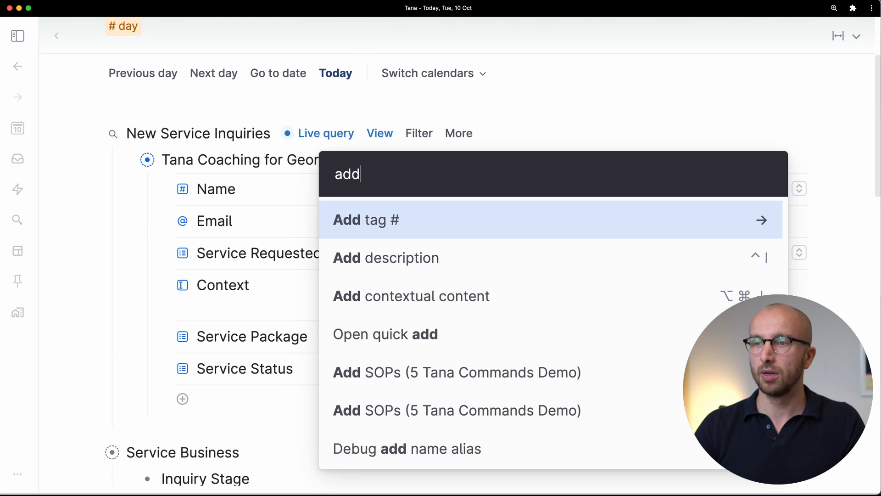
text(sop)
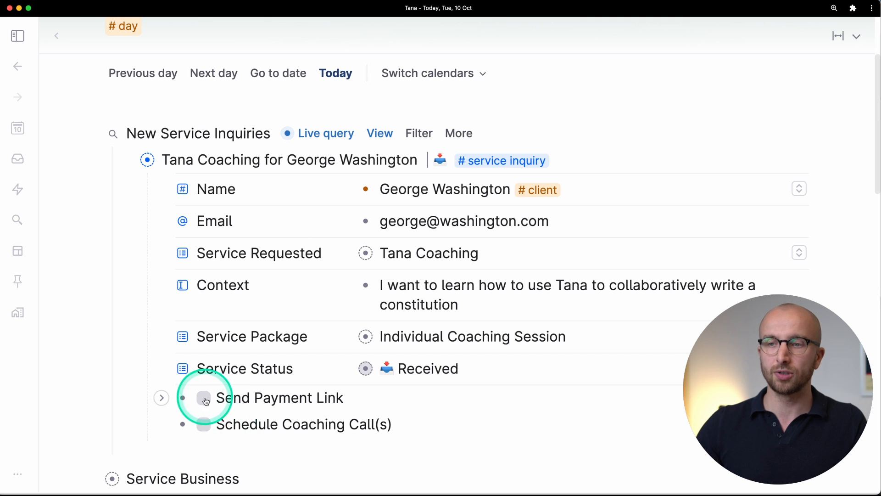
mouse_move(285, 415)
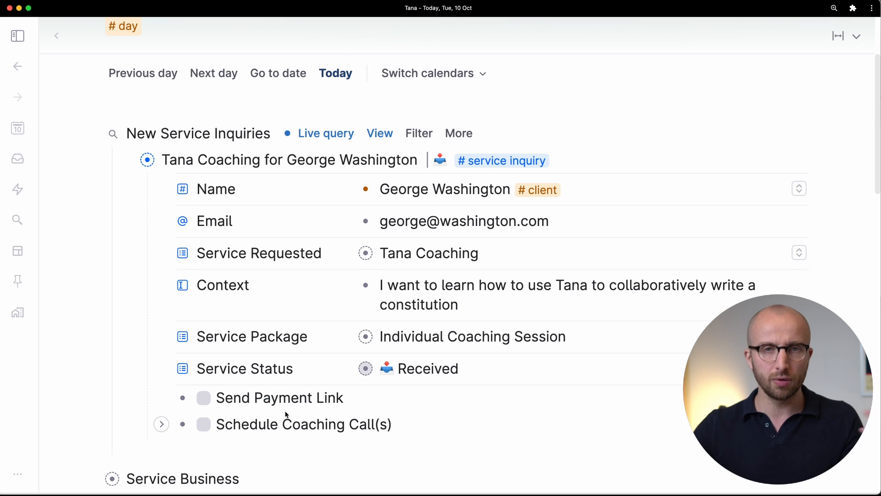
click(438, 429)
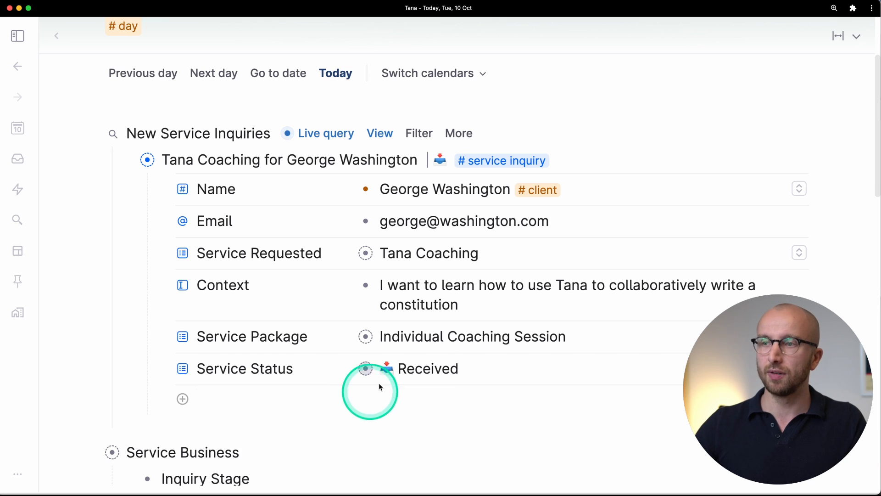
mouse_move(446, 321)
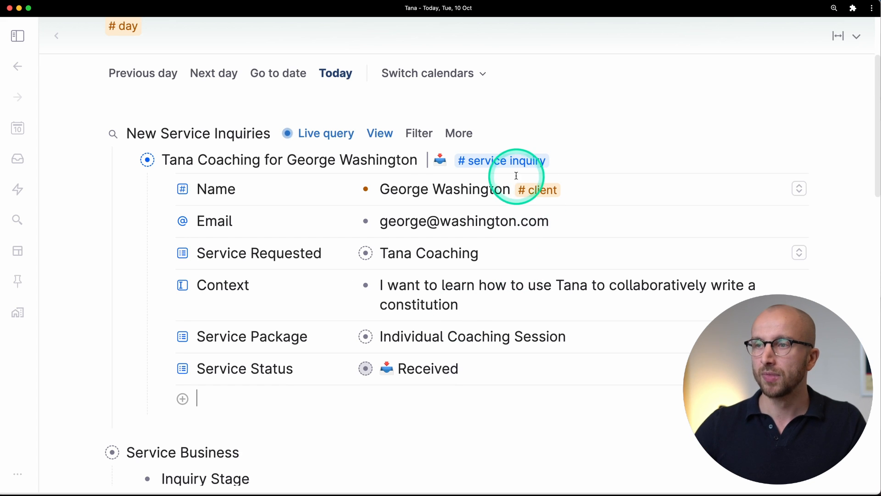
click(501, 161)
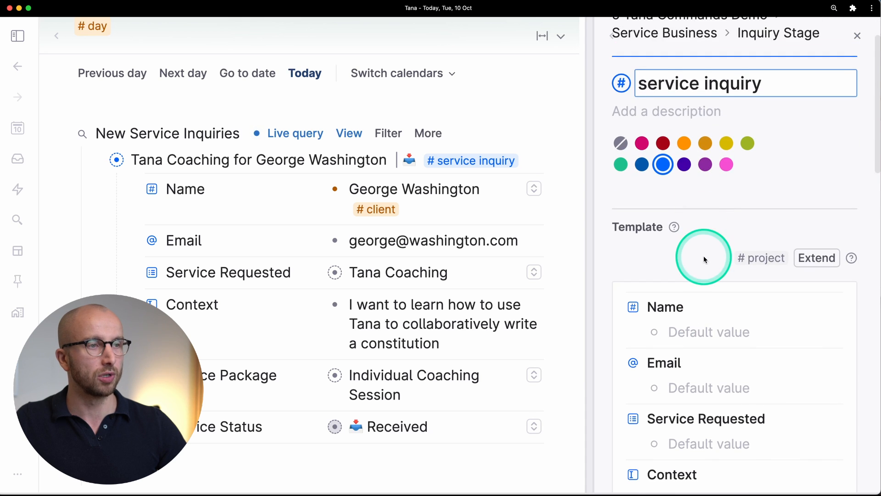
- Scroll down through the service inquiry tag settings and the inquiry's coaching tasks
scroll(down, 3)
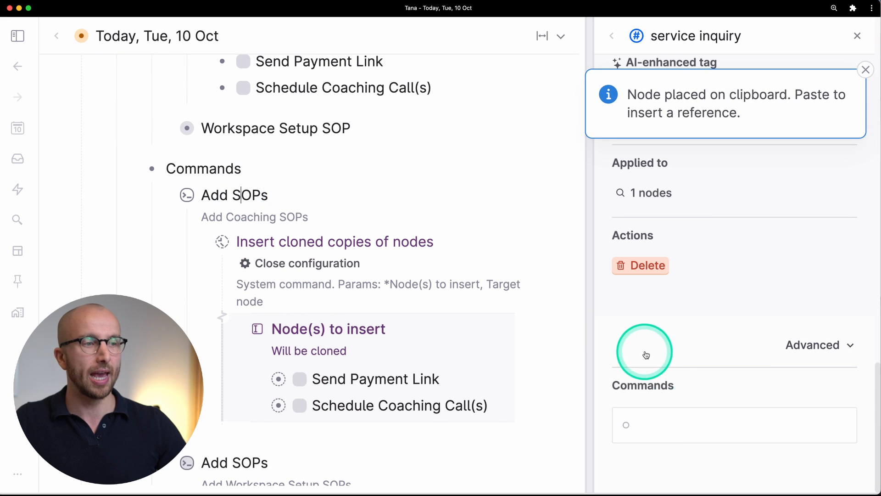
scroll(down, 3)
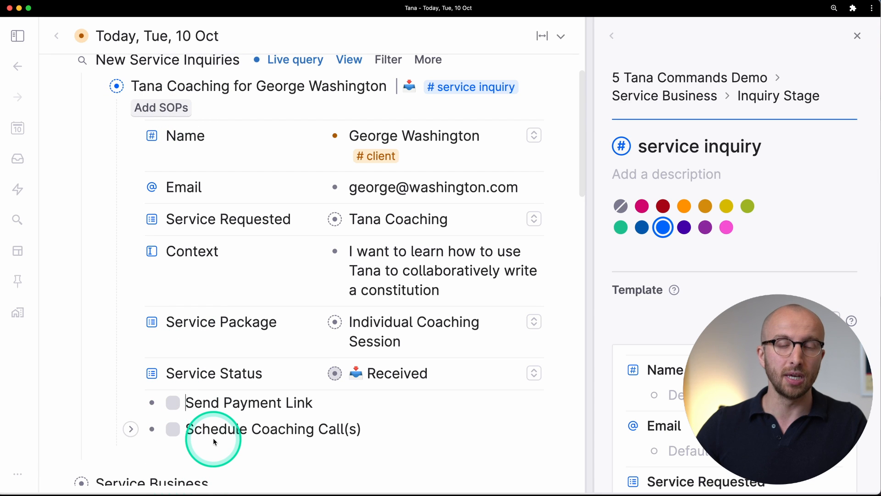
scroll(down, 3)
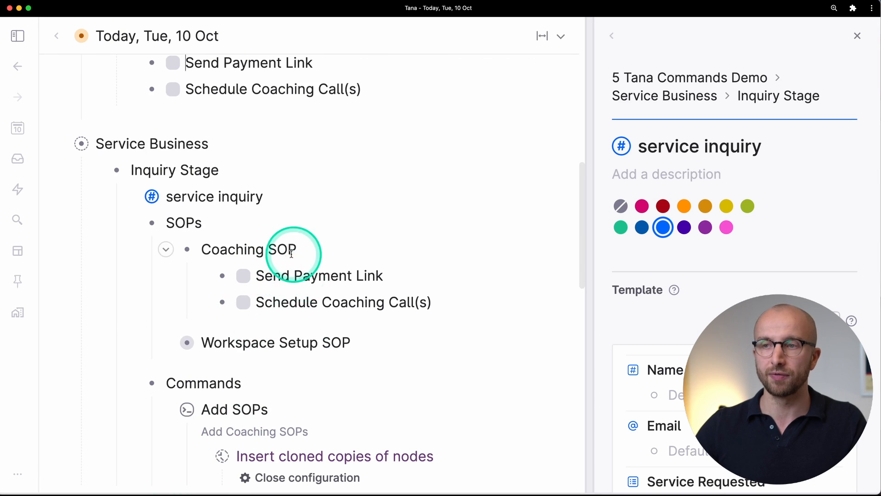
scroll(down, 3)
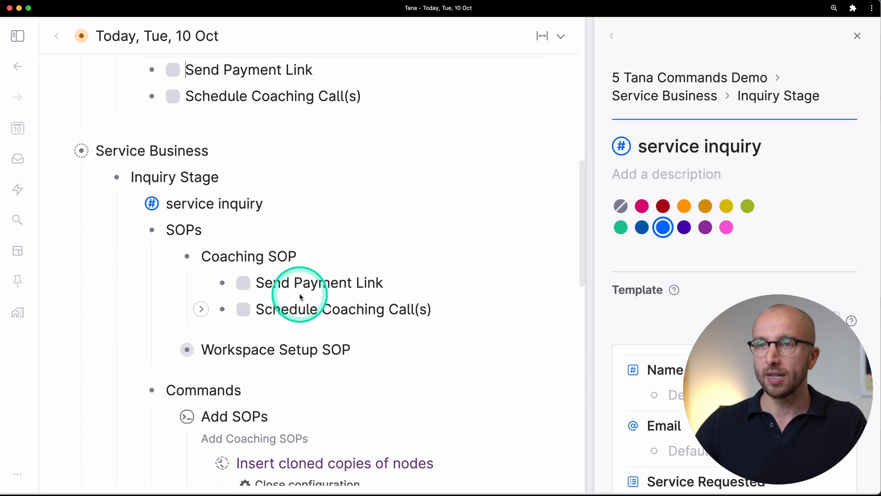
scroll(up, 3)
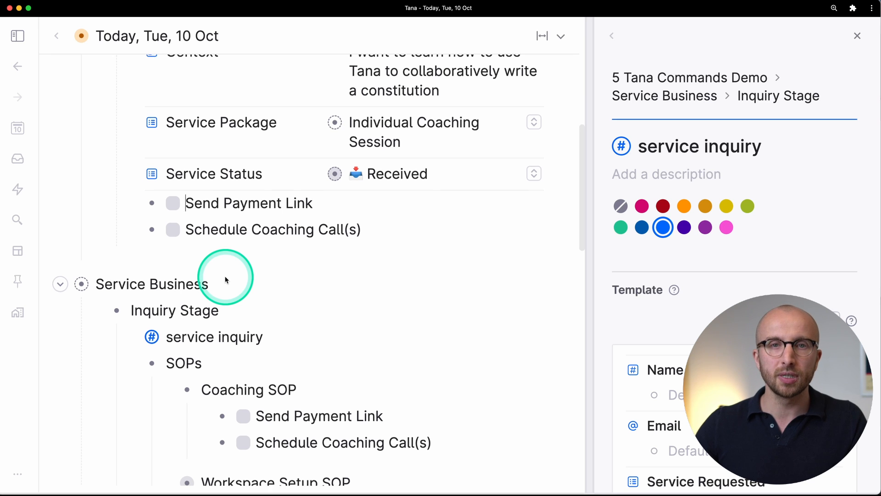
scroll(up, 3)
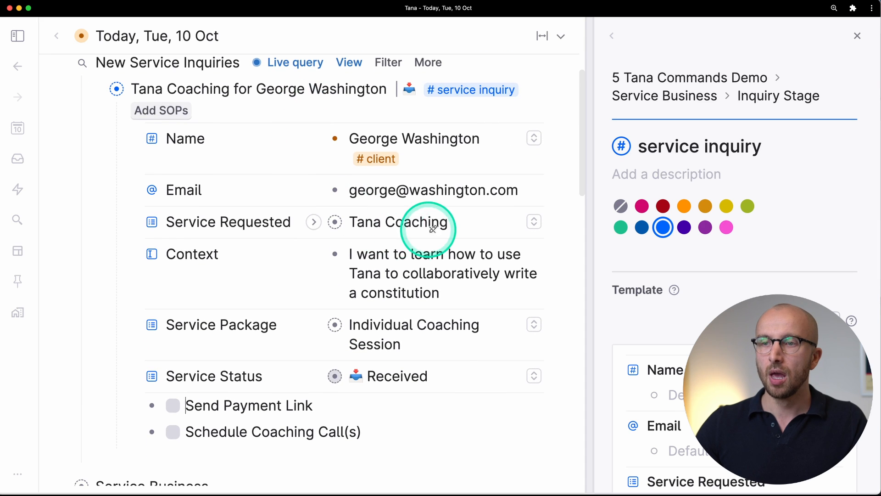
click(400, 221)
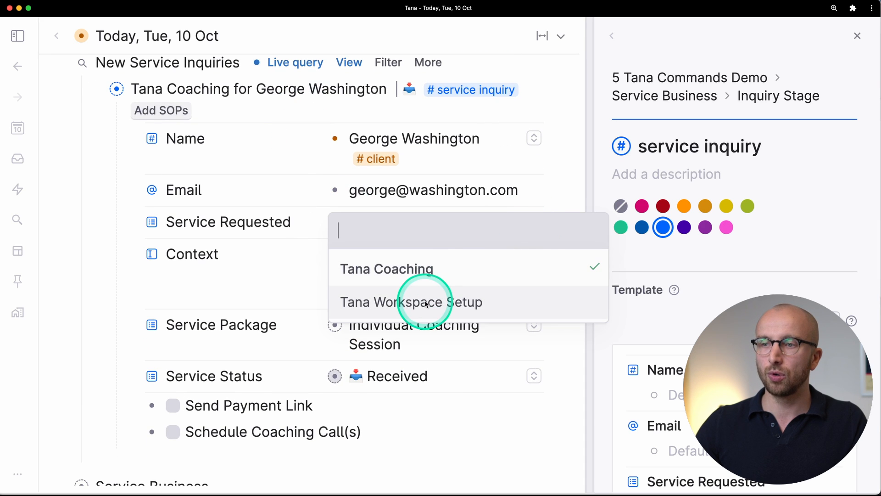
mouse_move(441, 268)
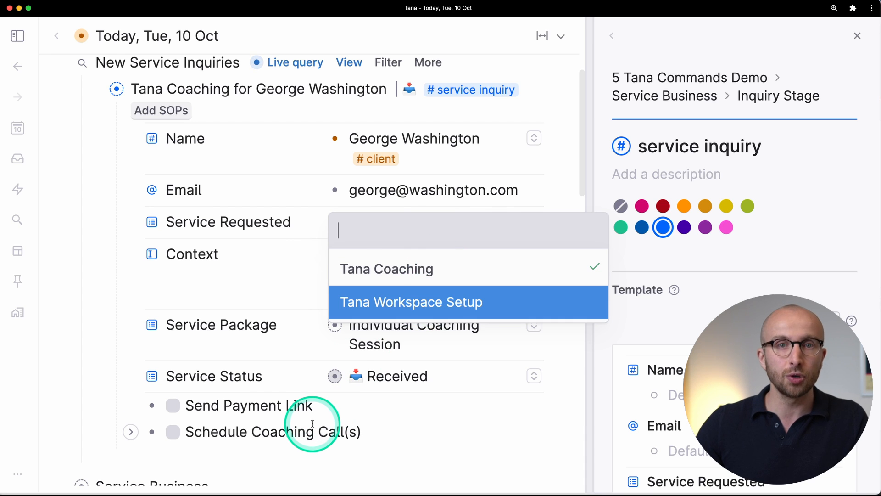
click(386, 269)
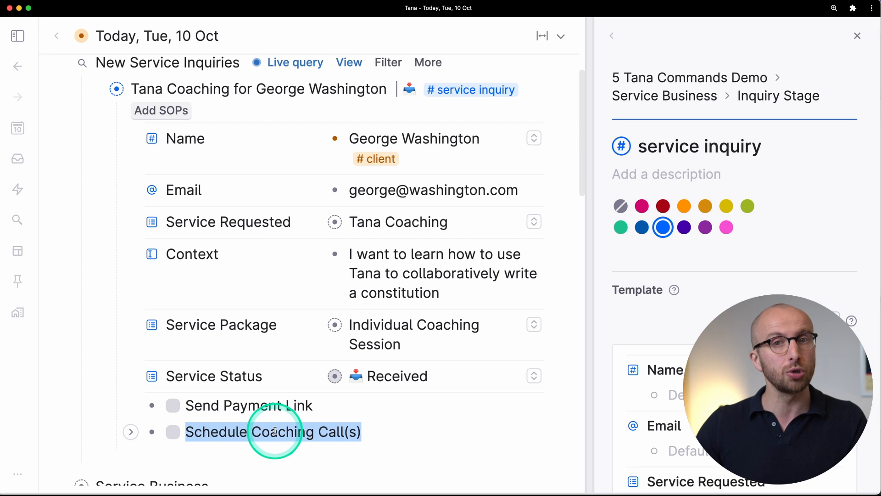
scroll(down, 3)
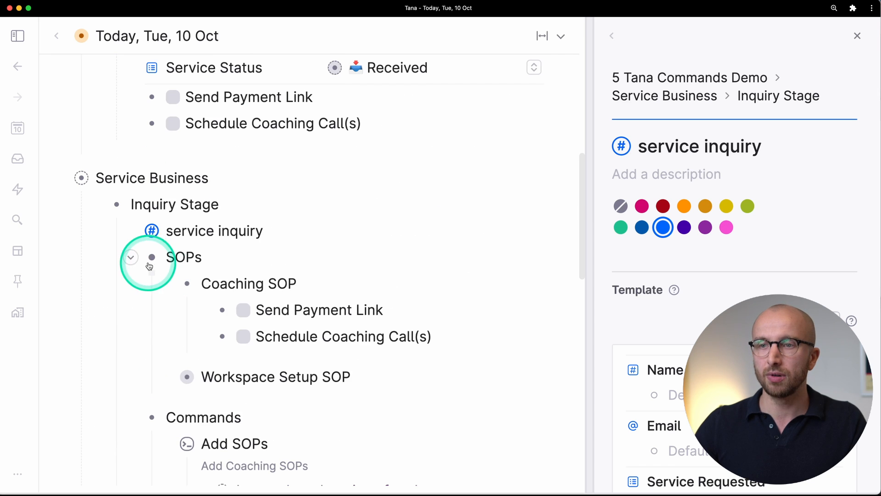
- Collapse the SOPs section and scroll to the second Add SOPs command
click(129, 257)
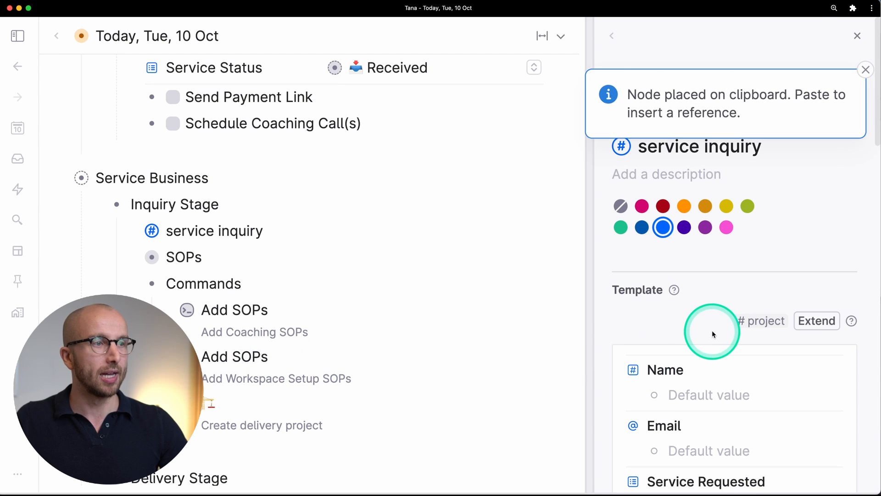
scroll(down, 3)
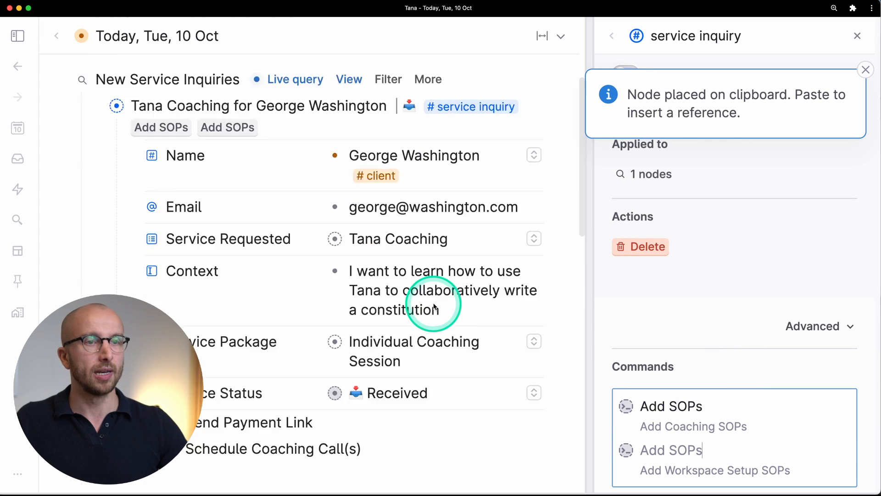
scroll(up, 3)
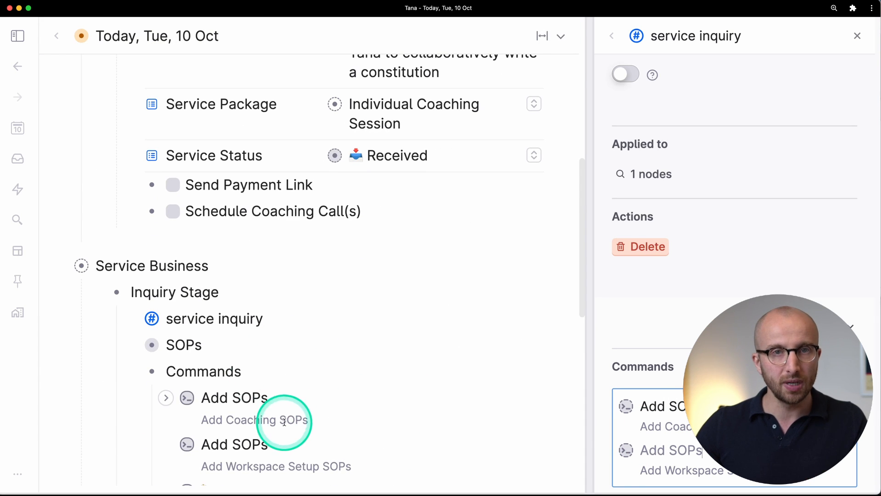
mouse_move(256, 419)
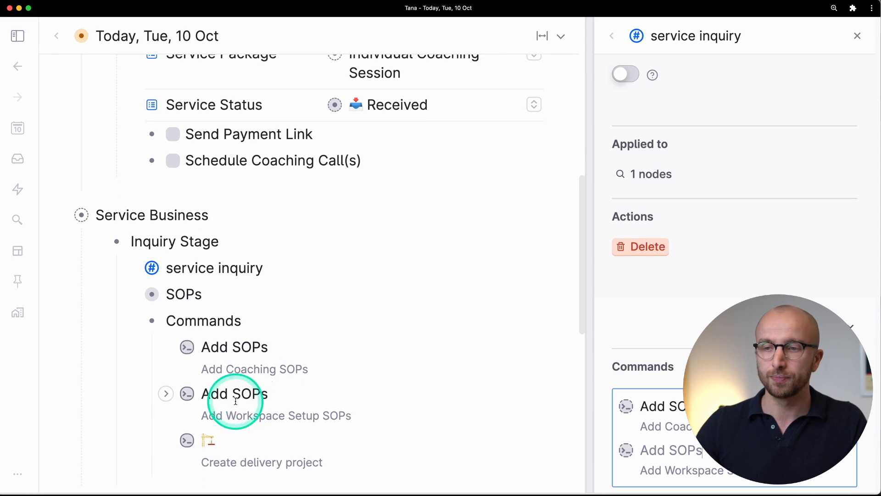
- Add a Node filter to the Coaching Add SOPs command requiring Service Requested = Tana Coaching
click(165, 393)
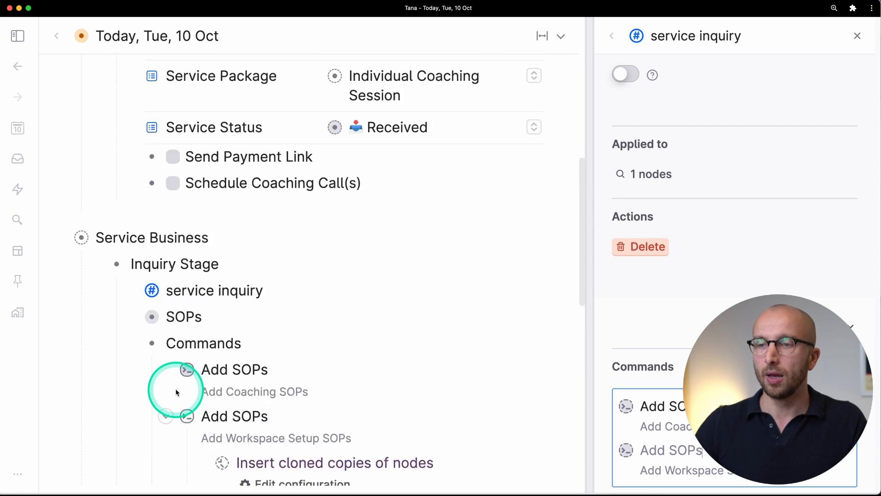
click(187, 368)
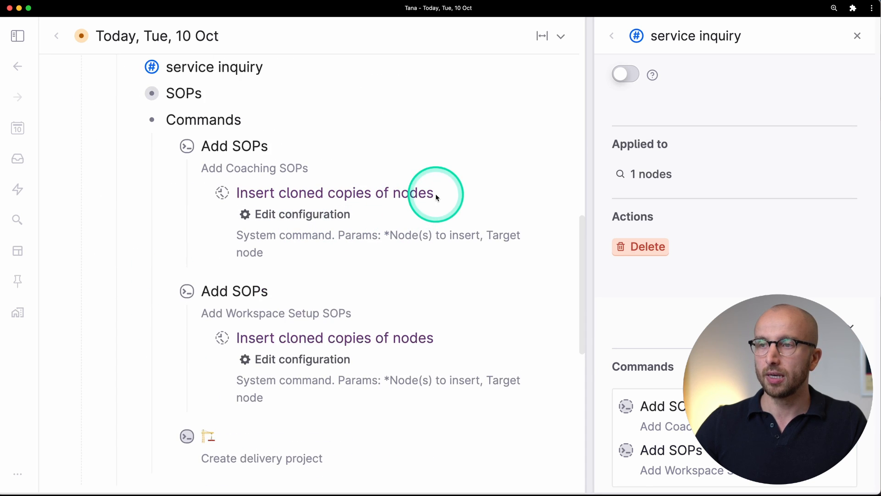
text(n)
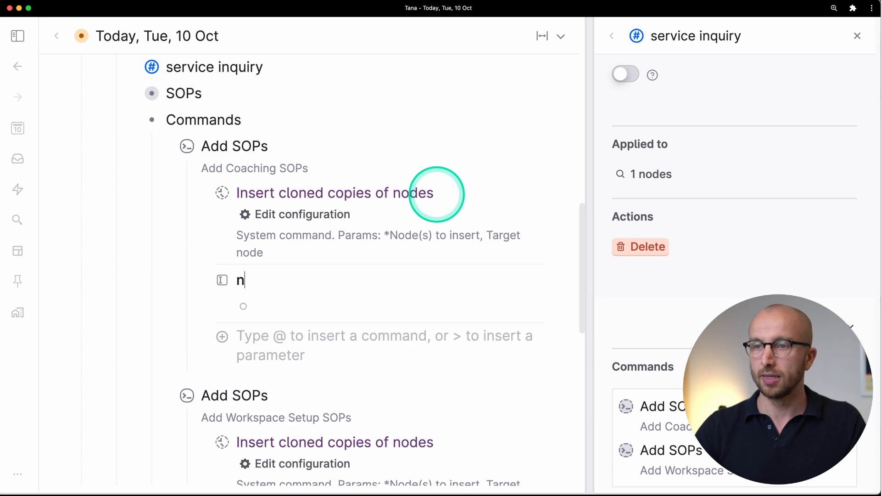
text(Node filter)
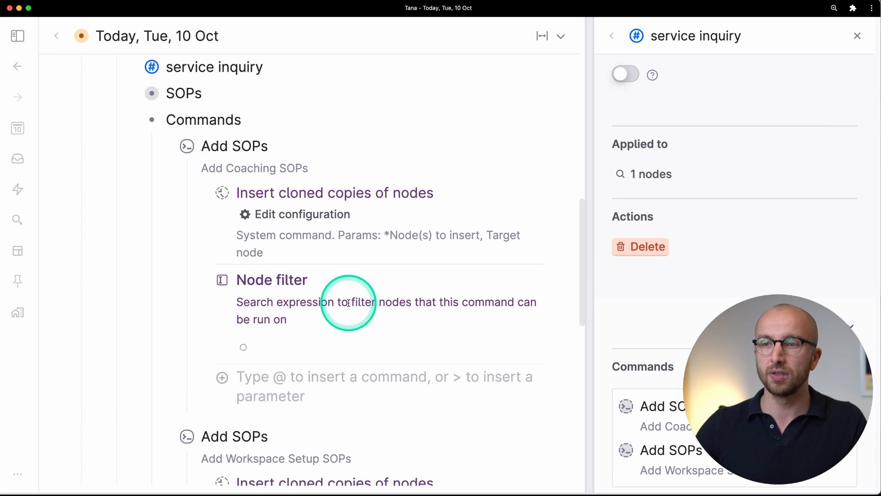
scroll(up, 3)
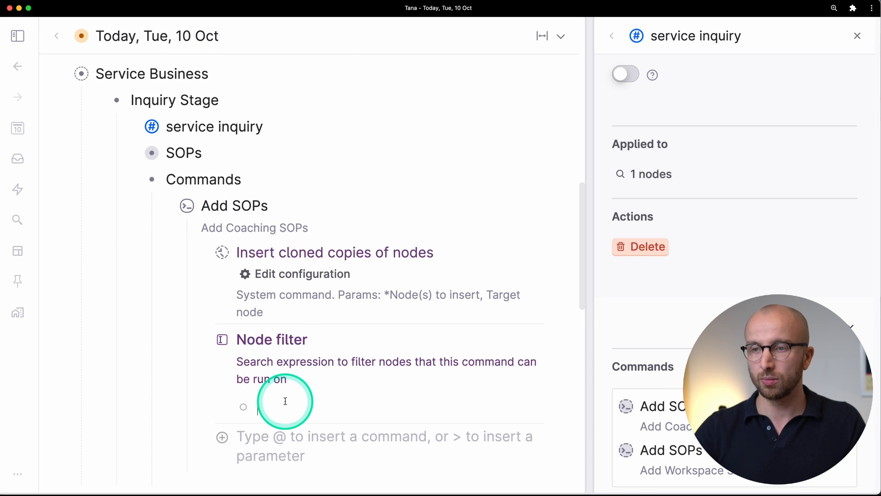
text(ser)
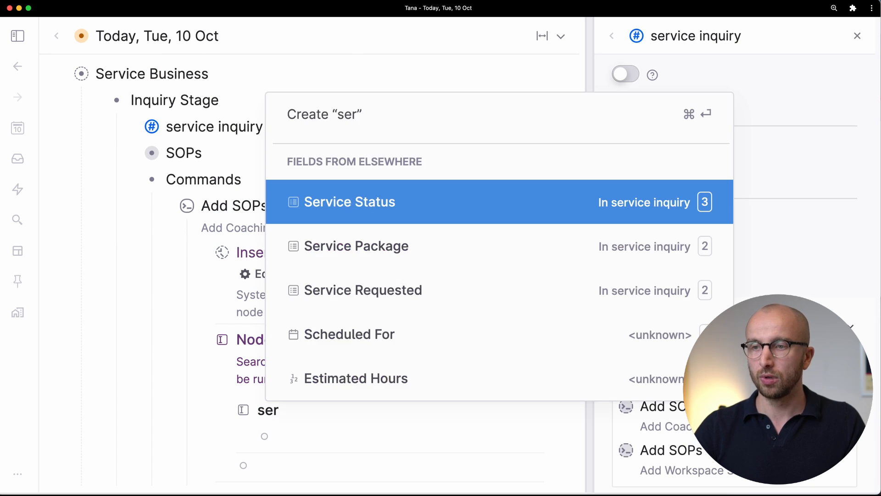
click(364, 290)
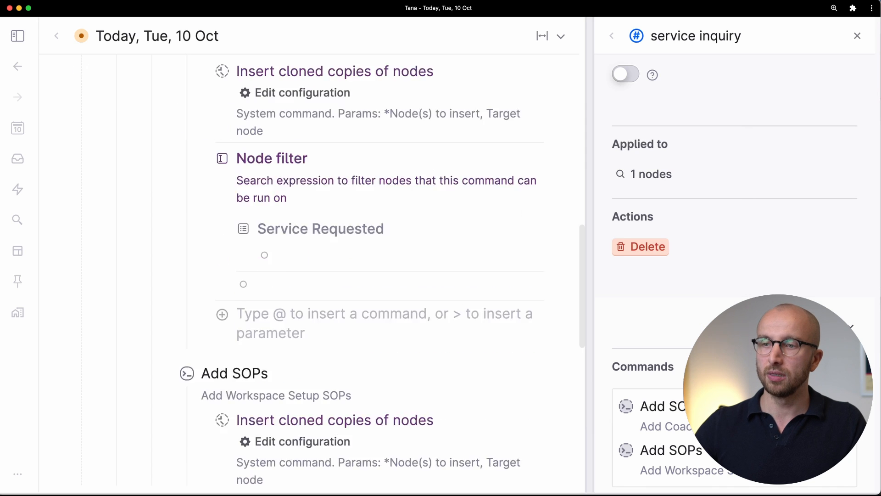
click(264, 255)
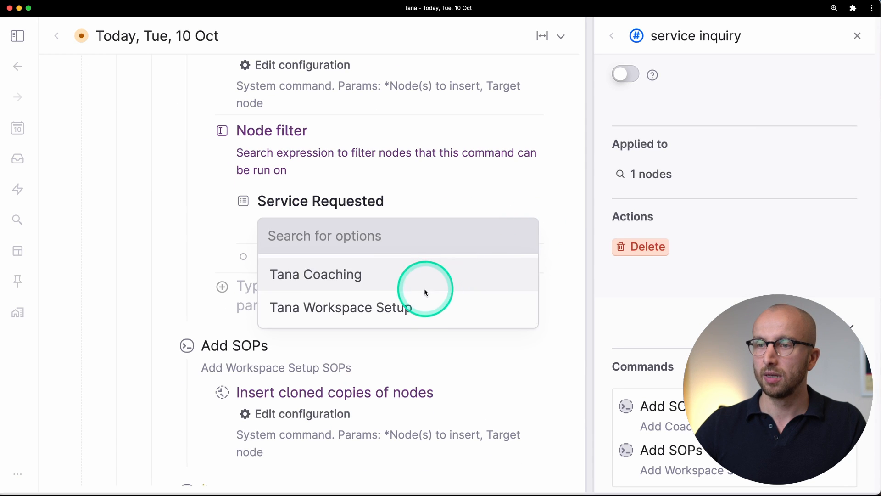
click(315, 275)
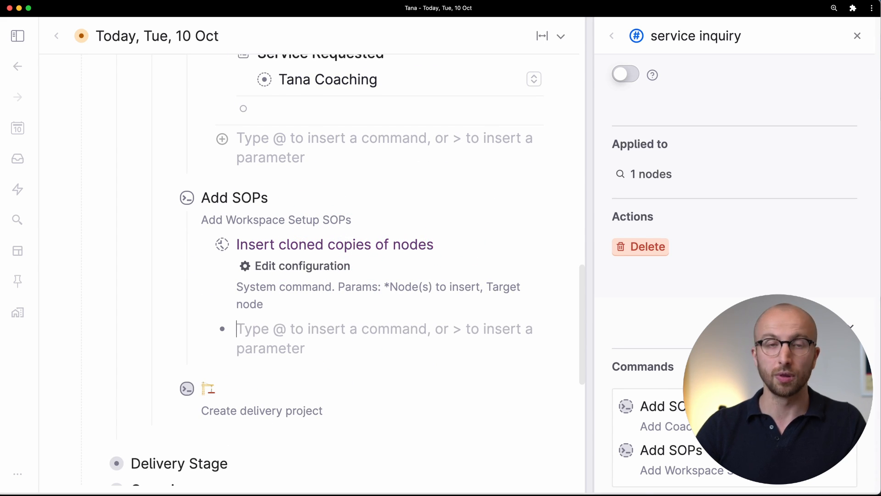
- Add a Service Requested node filter with its service value to the Workspace Setup Add SOPs command
text(node)
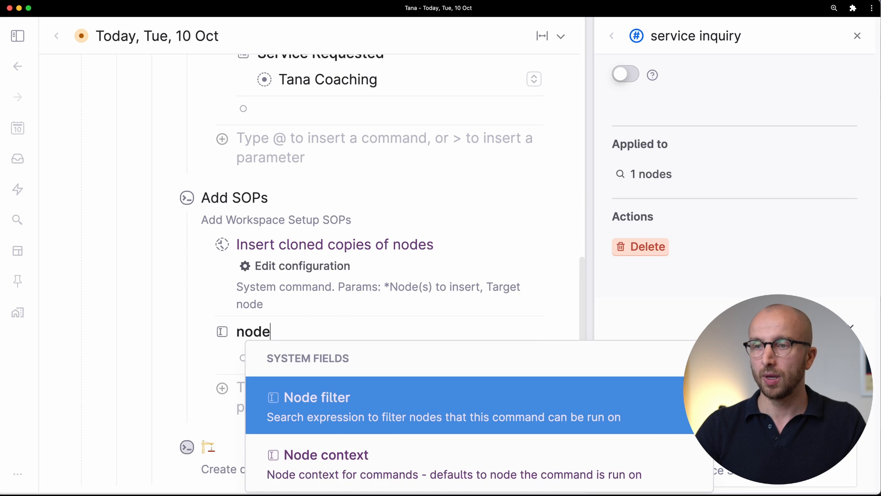
click(316, 398)
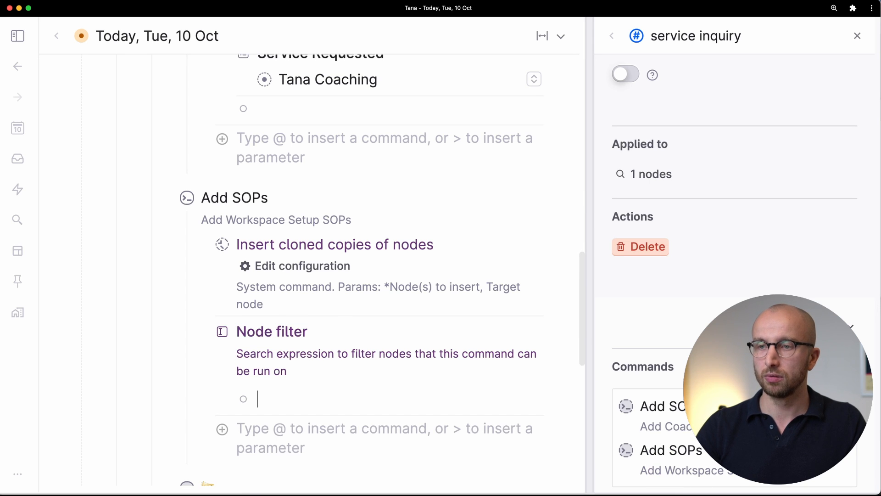
text(servi)
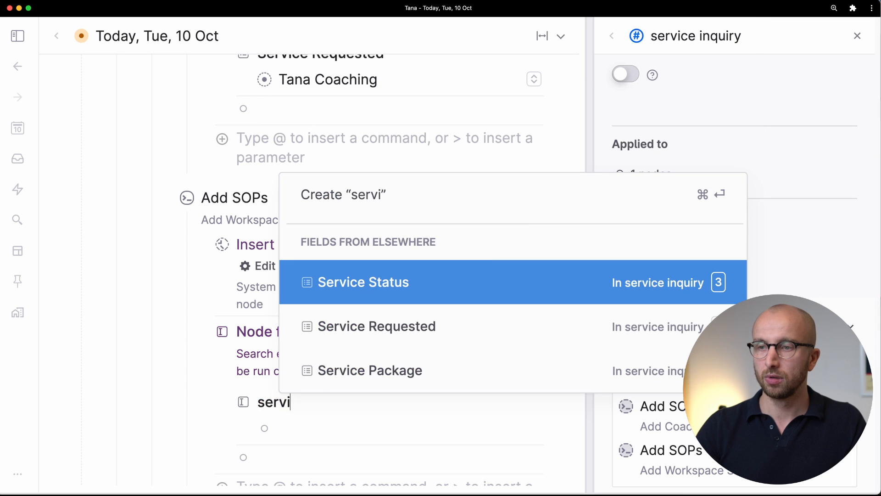
click(377, 326)
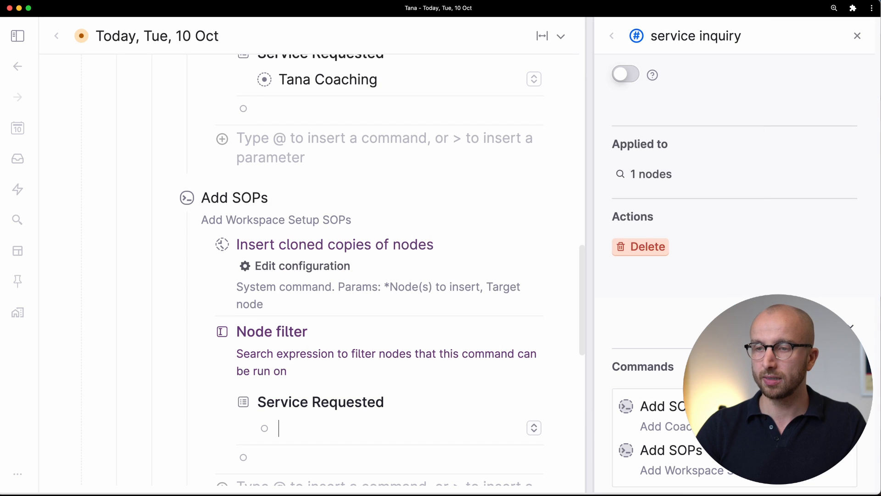
click(534, 427)
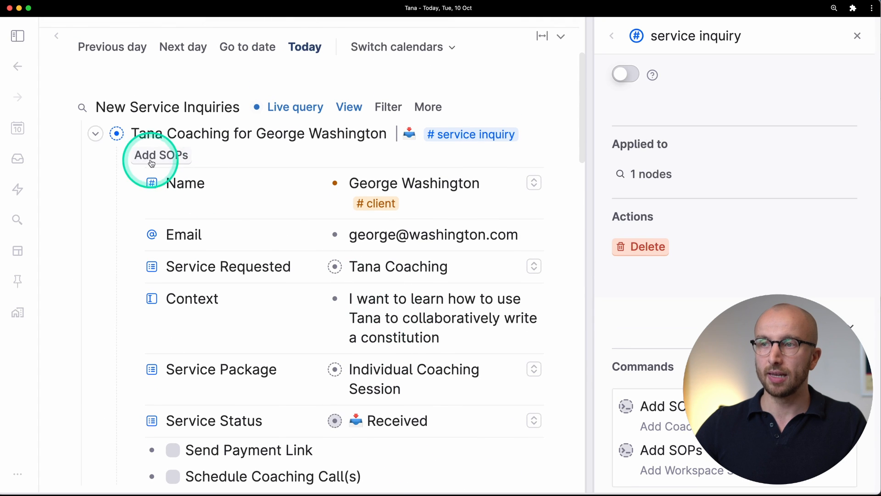
mouse_move(200, 169)
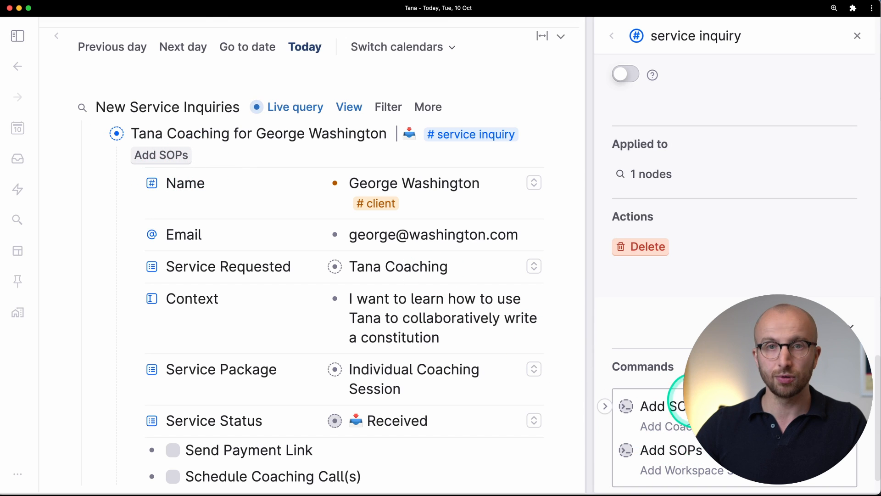
mouse_move(856, 36)
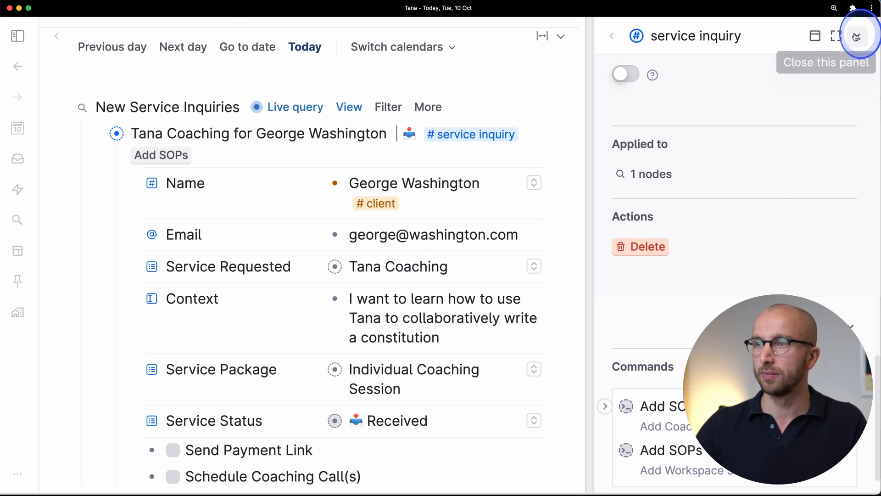
- Close the supertag panel and run Add SOPs on George Washington's Tana Coaching inquiry
click(855, 36)
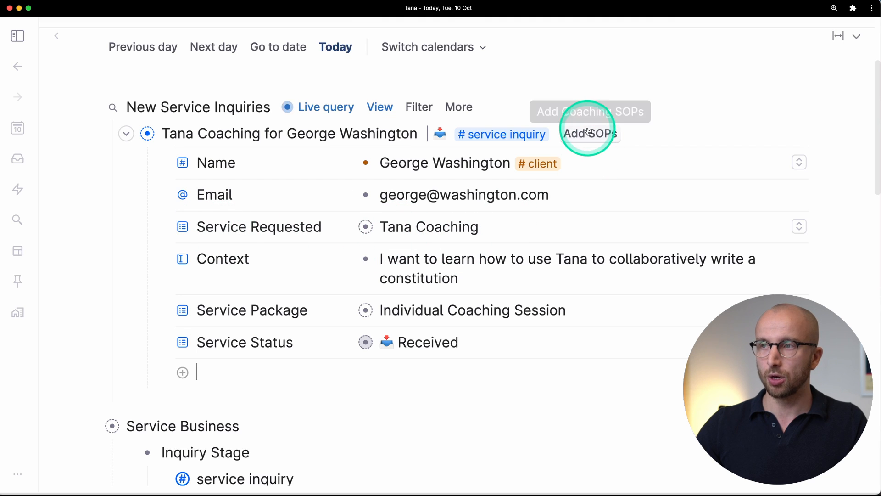
click(589, 134)
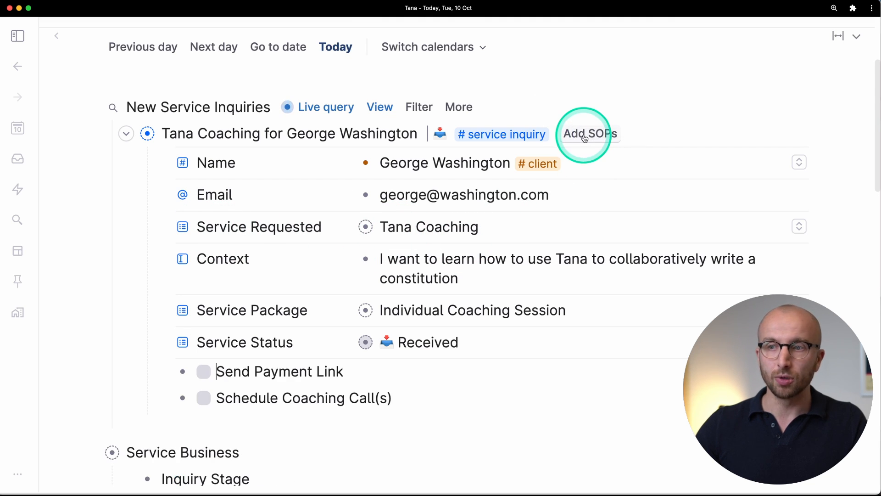
mouse_move(258, 382)
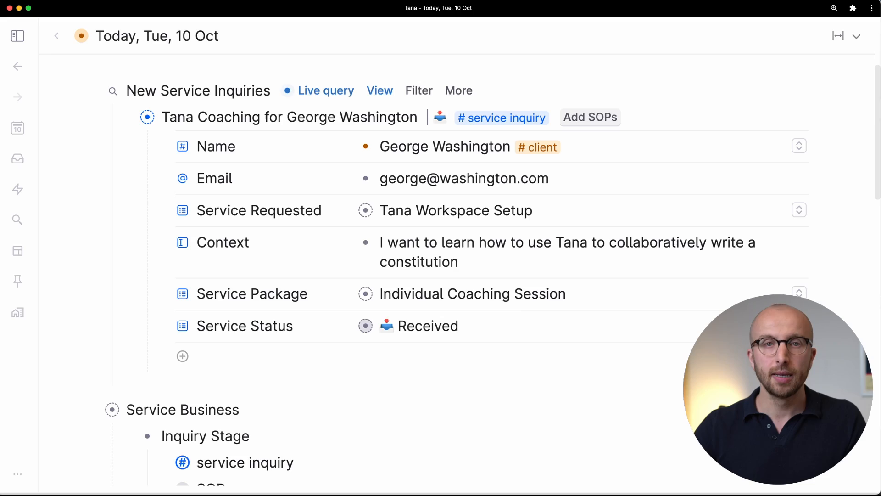
click(455, 210)
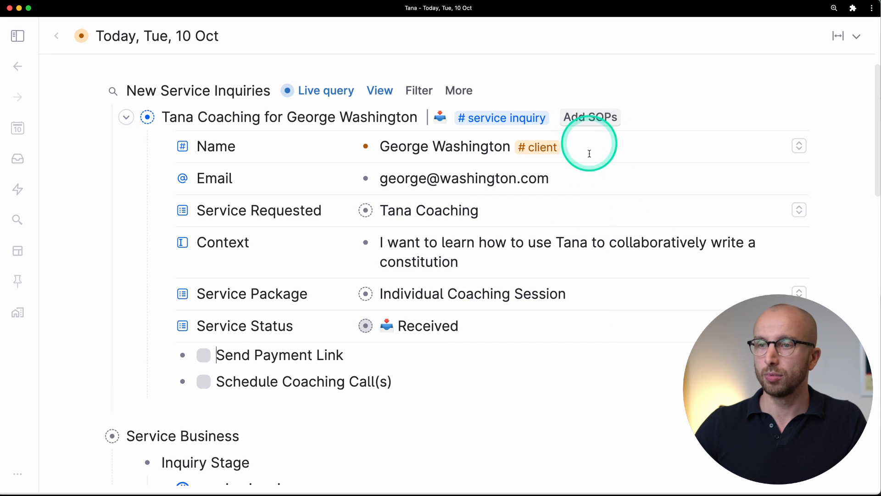
mouse_move(376, 414)
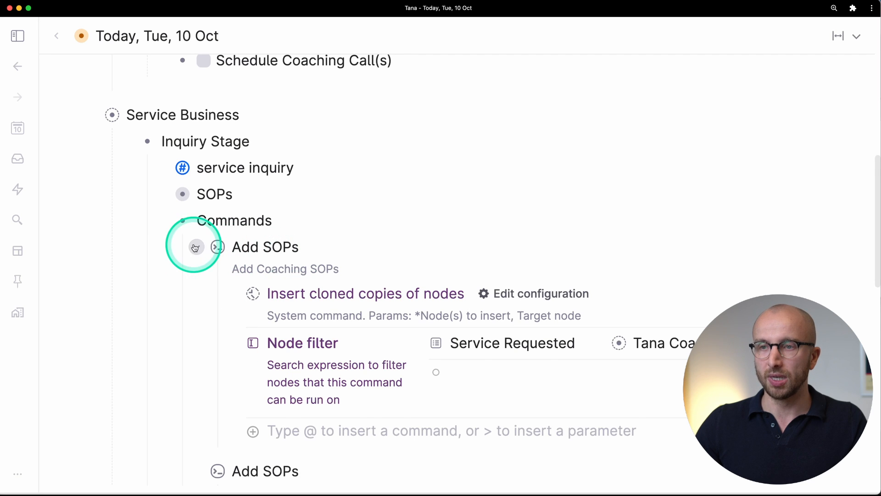
- Collapse Add Coaching SOPs, expand Create delivery project and view its Insert Tana Paste prompt
click(195, 248)
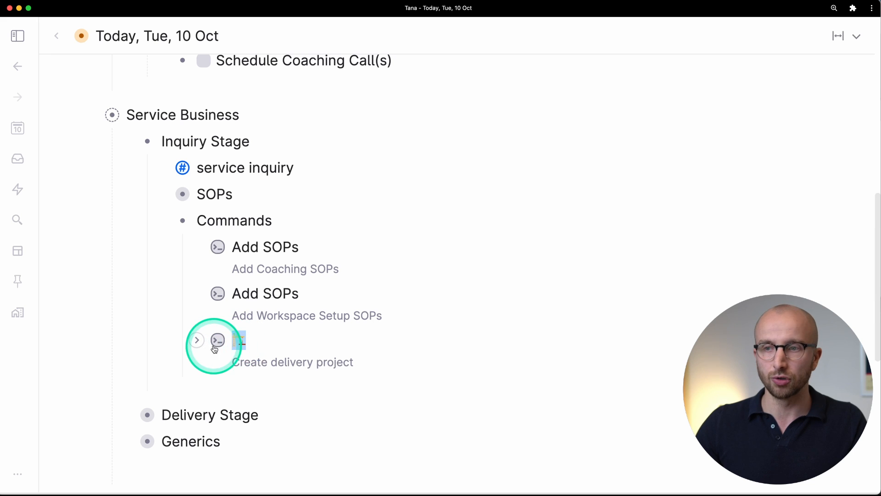
click(196, 340)
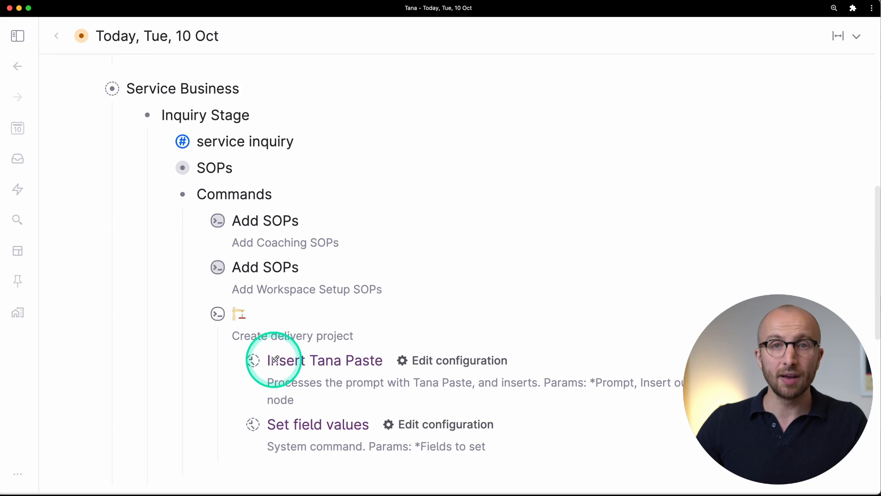
click(459, 360)
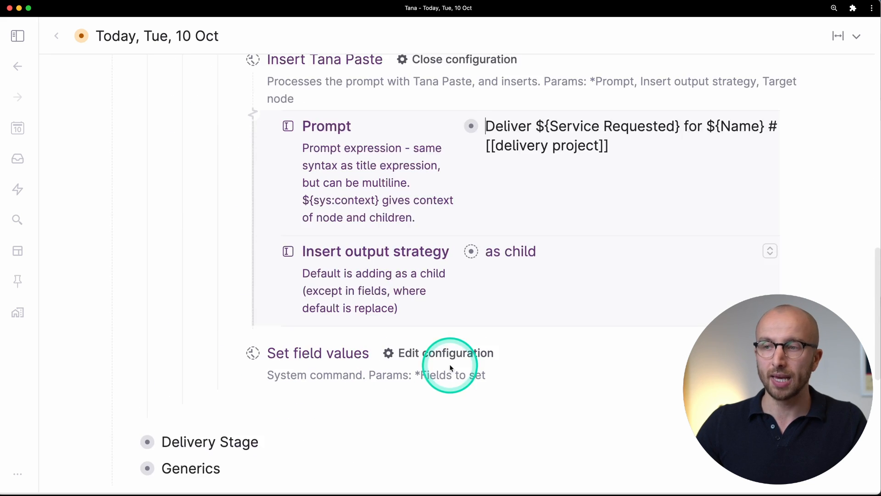
scroll(up, 3)
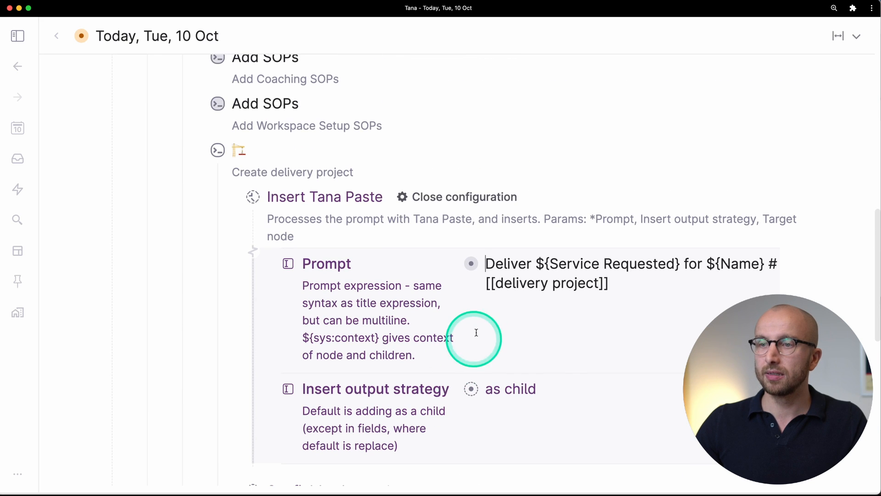
scroll(up, 3)
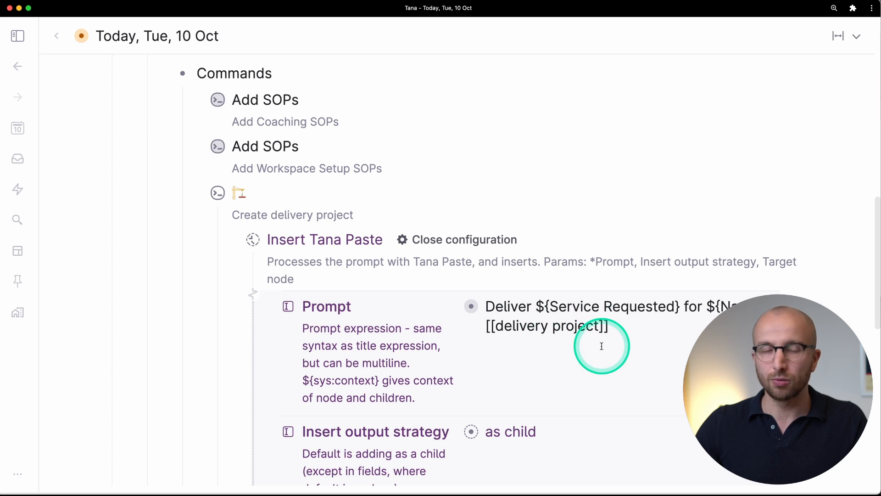
key(cmd+c)
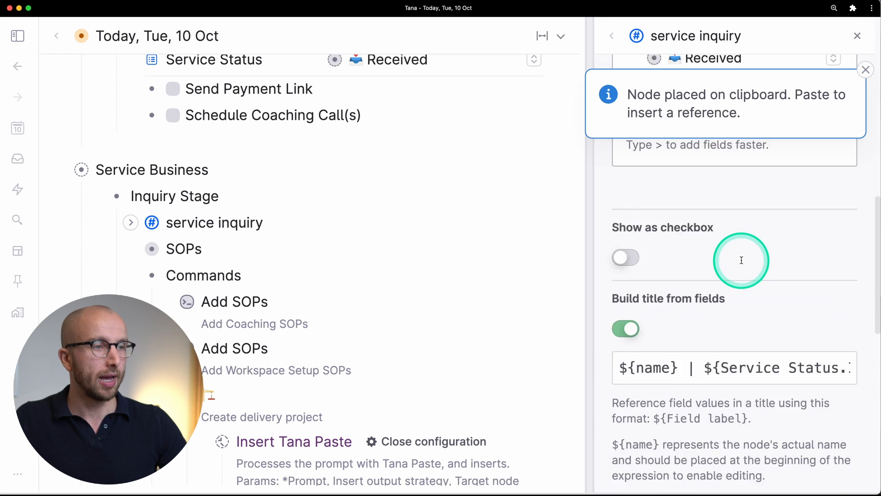
- Scroll to the bottom of the service inquiry supertag panel and open Advanced settings
scroll(down, 3)
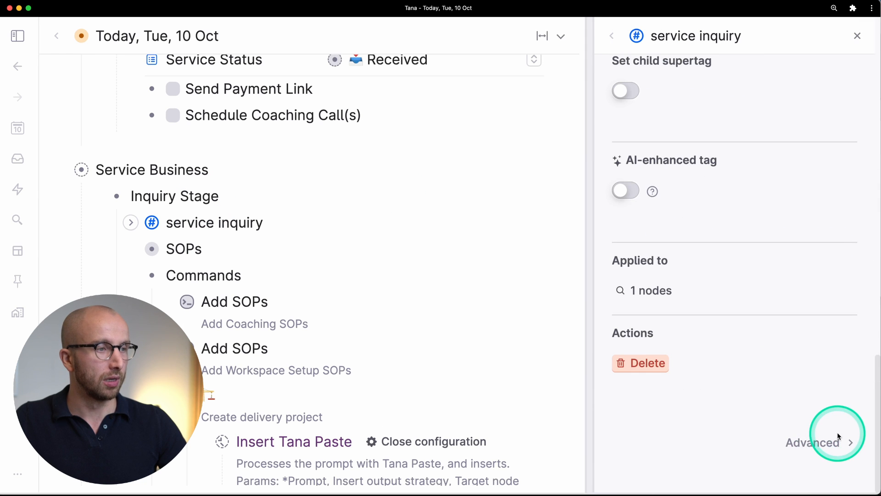
click(811, 442)
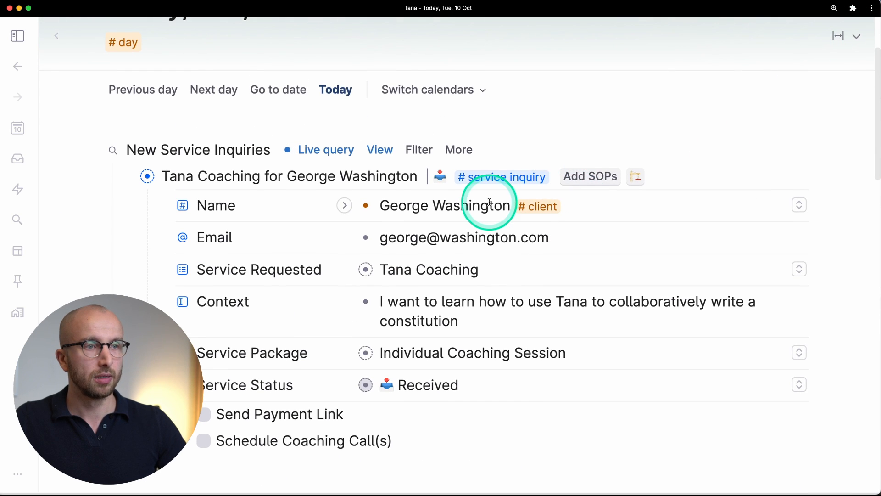
scroll(down, 3)
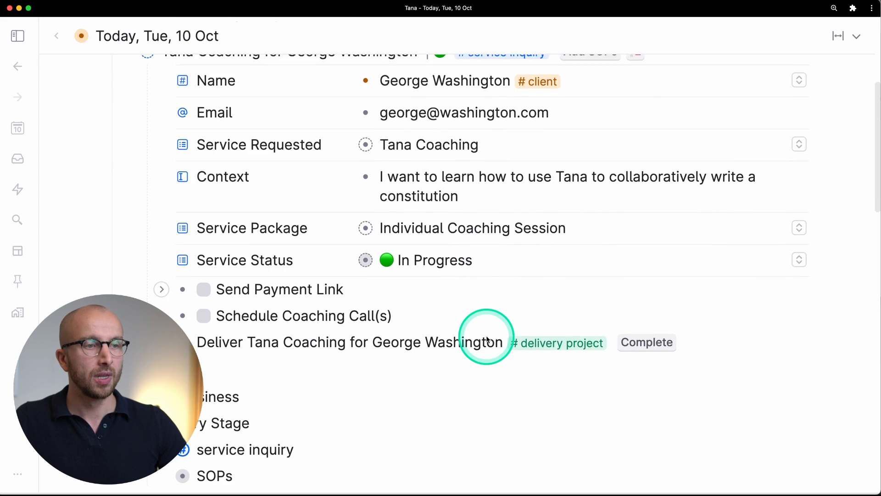
scroll(up, 3)
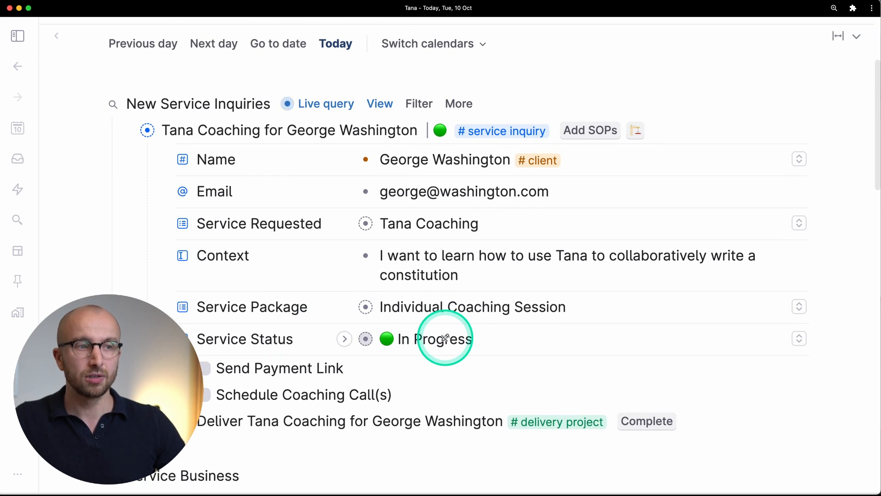
mouse_move(241, 399)
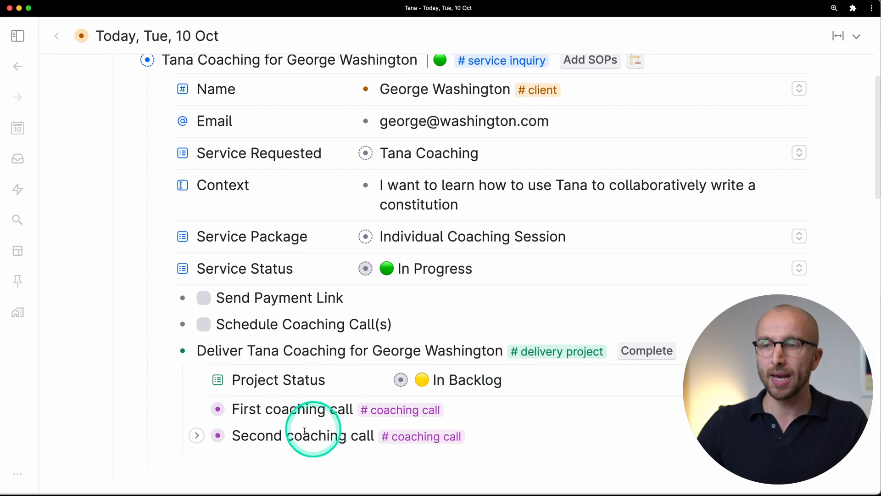
scroll(down, 3)
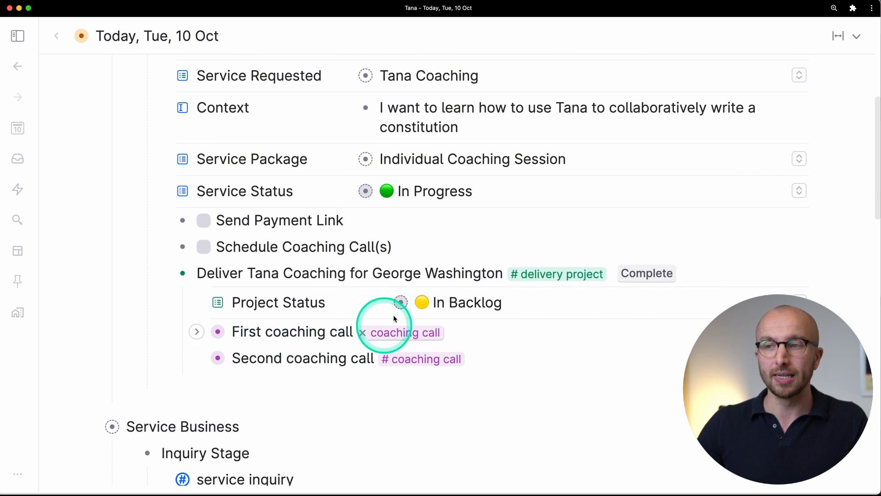
mouse_move(346, 391)
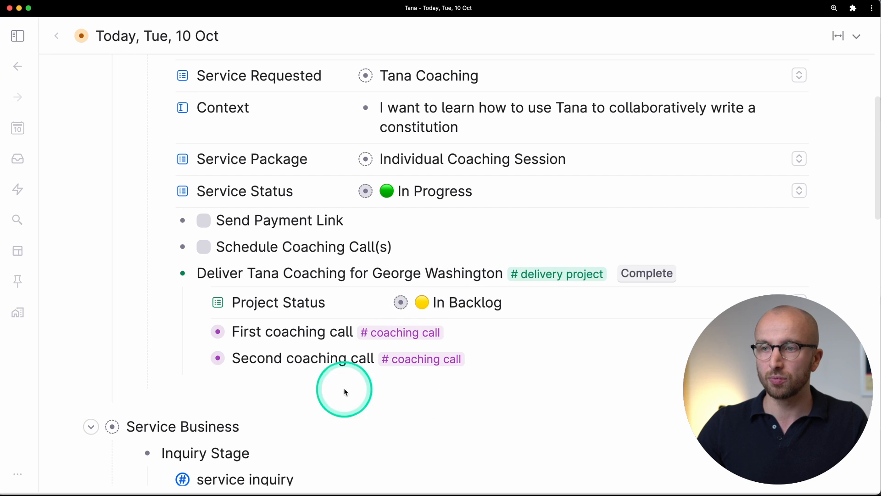
click(218, 331)
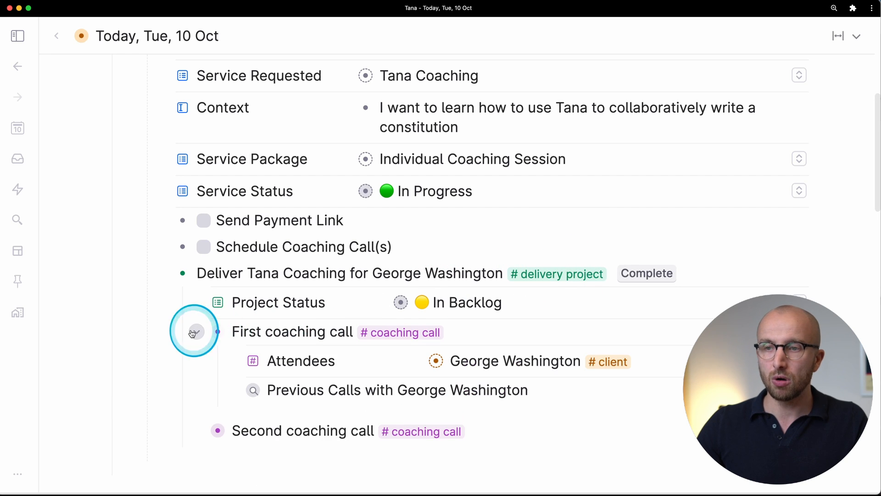
scroll(down, 3)
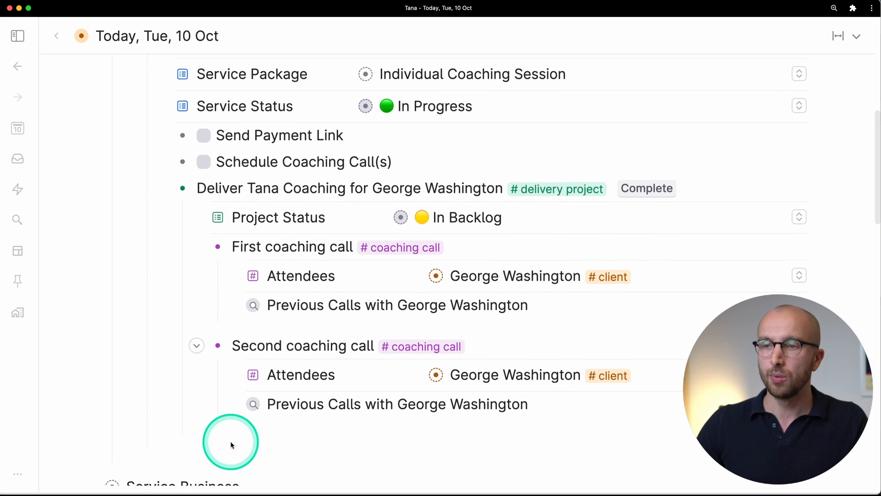
scroll(up, 3)
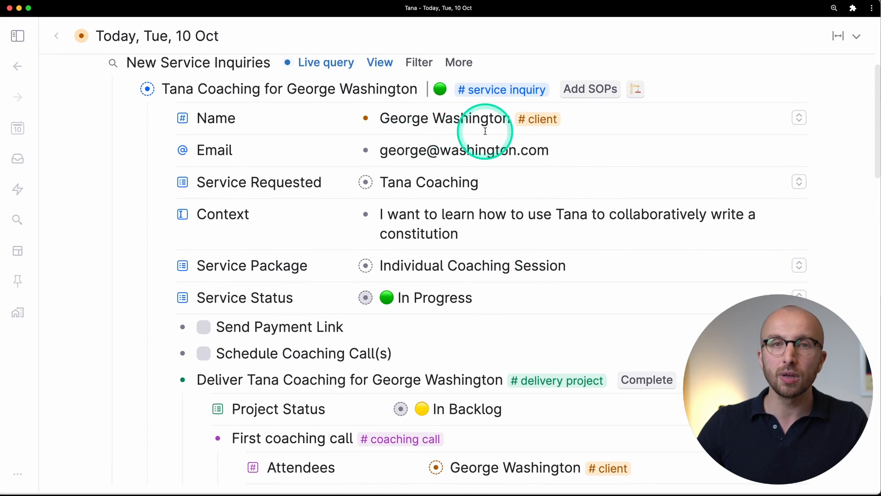
scroll(down, 3)
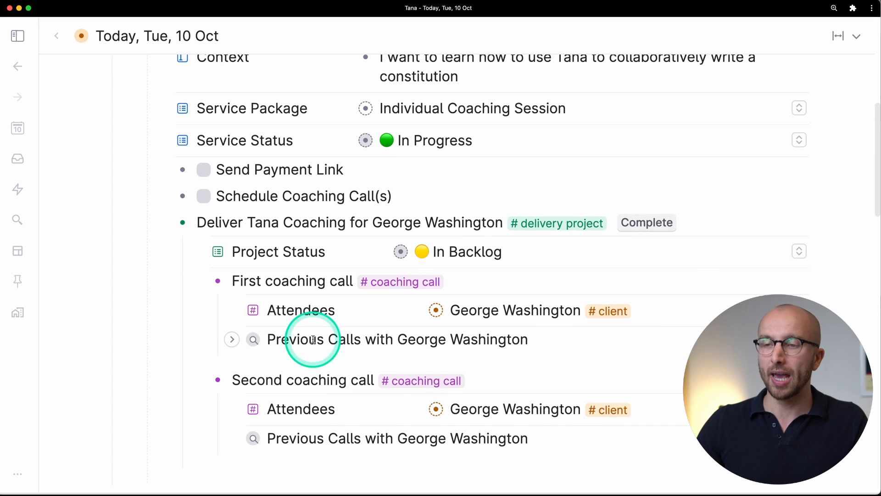
click(231, 338)
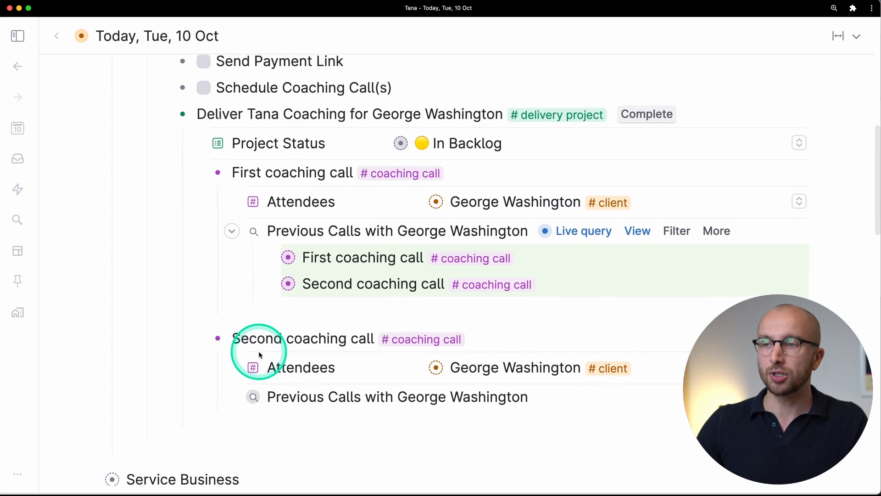
click(252, 396)
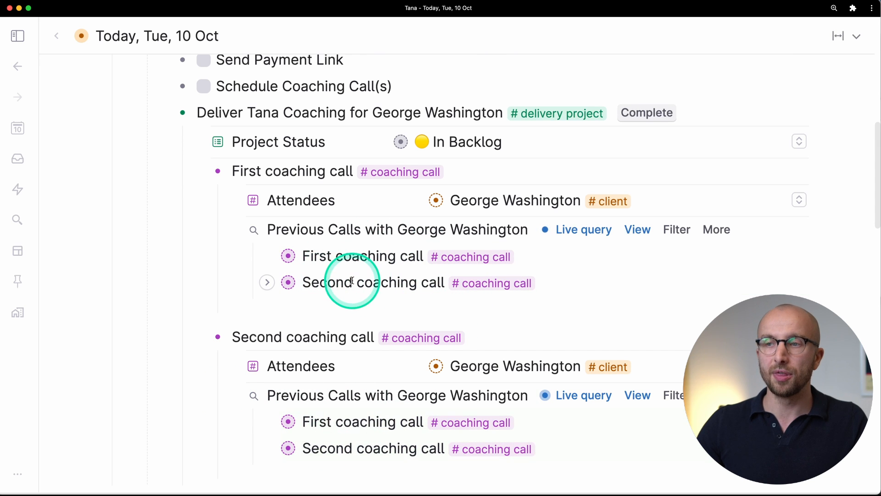
scroll(up, 3)
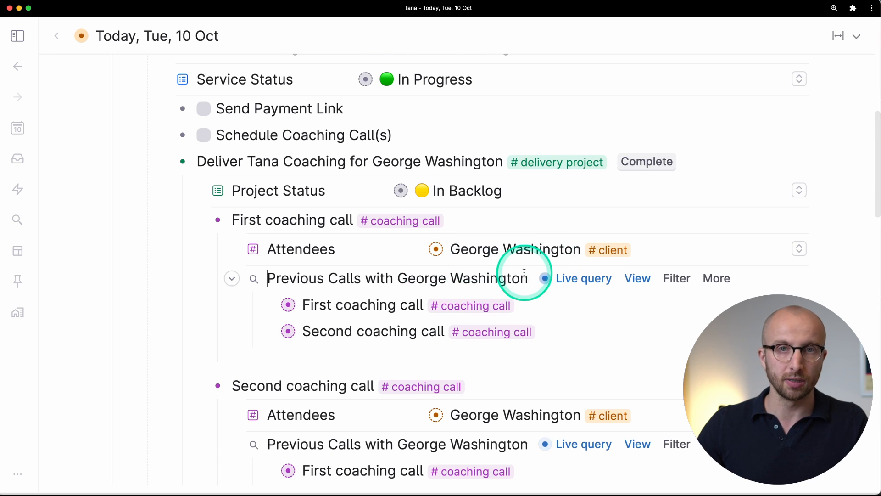
click(232, 278)
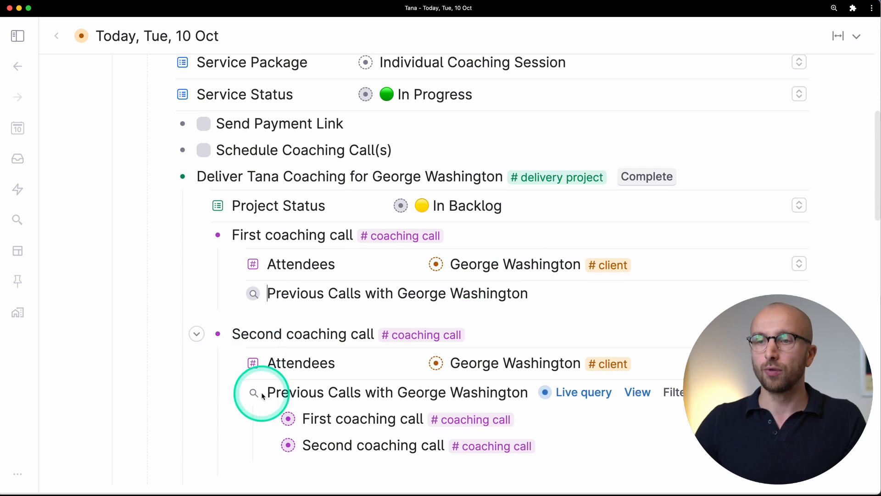
click(196, 334)
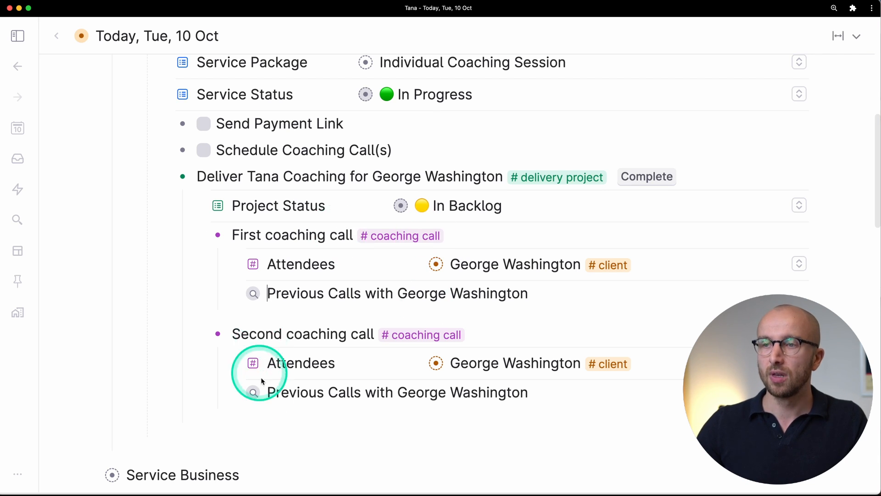
mouse_move(393, 257)
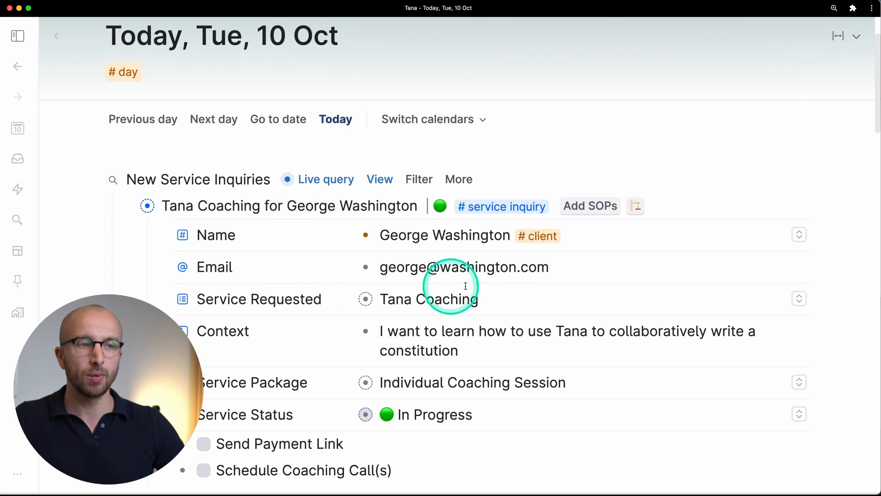
- Scroll through the delivery-project prompt, including the Previous Calls searches by attendee name
scroll(down, 3)
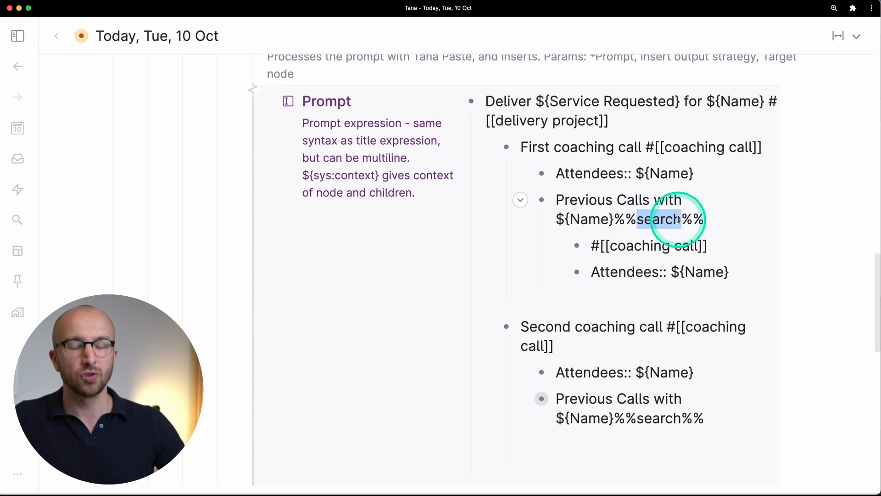
mouse_move(699, 222)
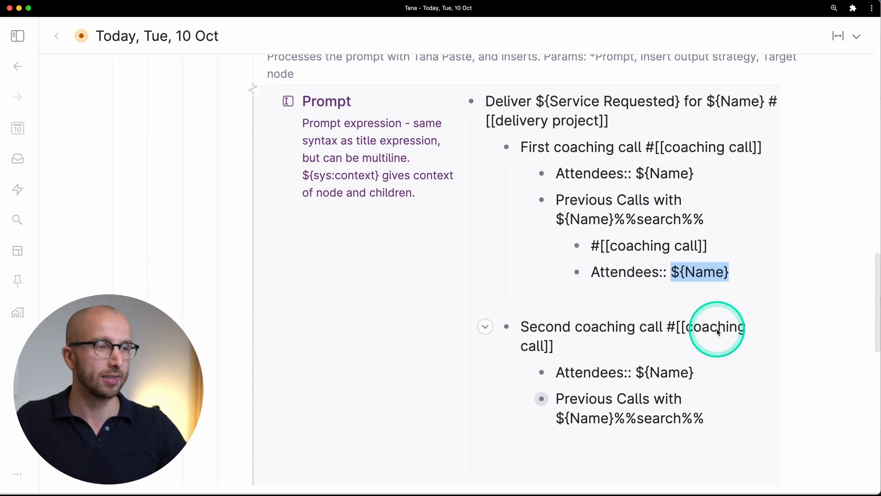
mouse_move(612, 353)
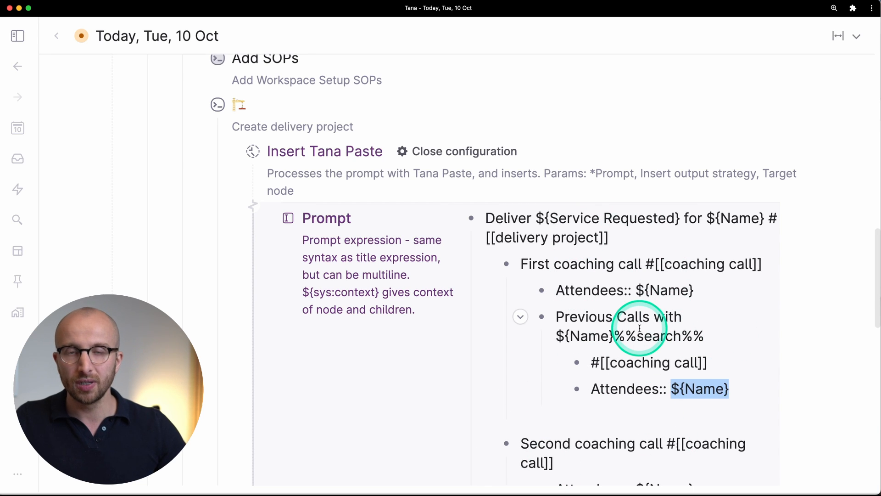
scroll(down, 3)
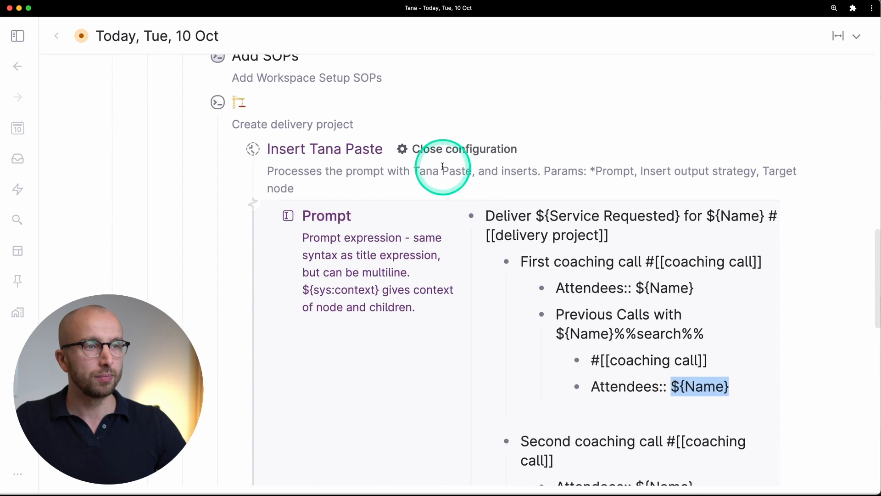
- Close the Insert Tana Paste settings and collapse the delivery project on today's page
click(463, 148)
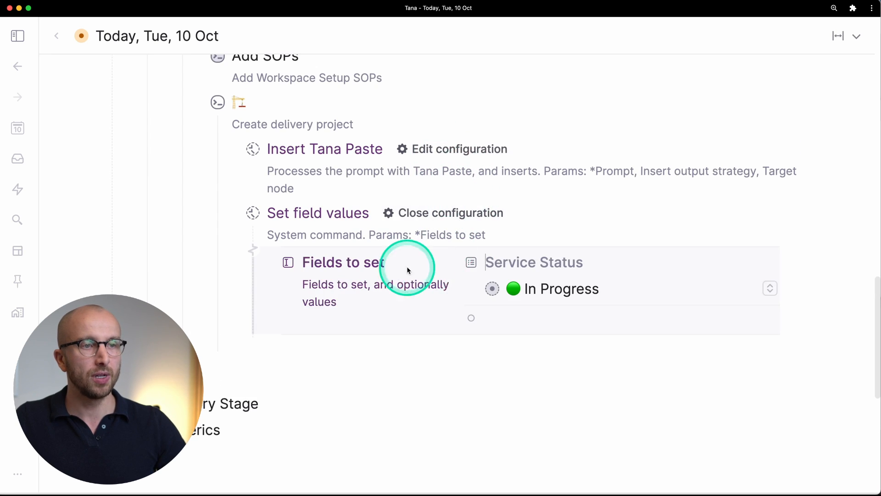
mouse_move(337, 264)
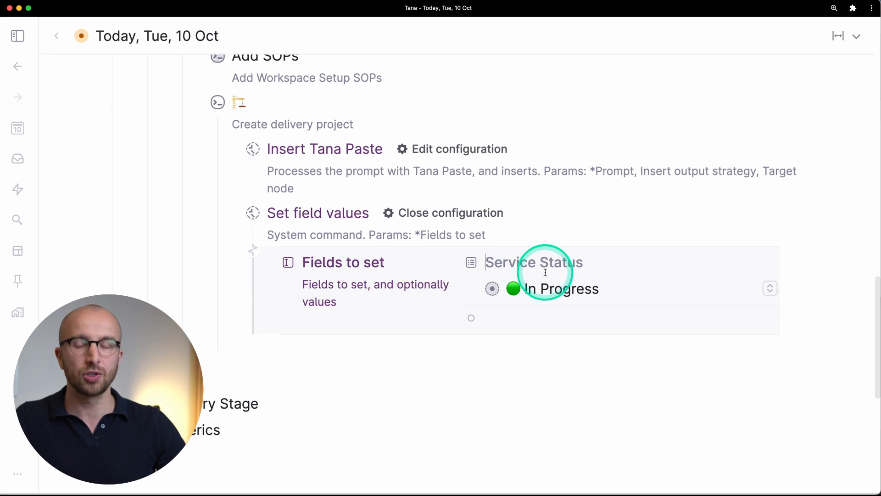
scroll(down, 3)
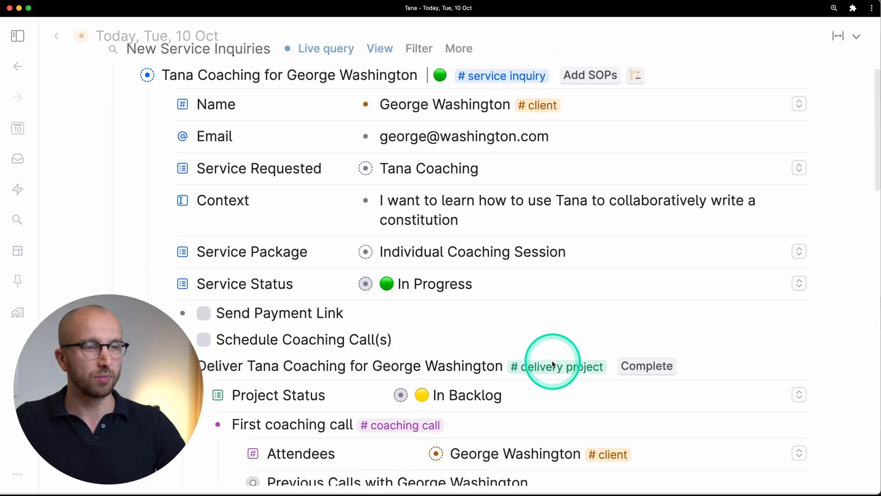
scroll(down, 3)
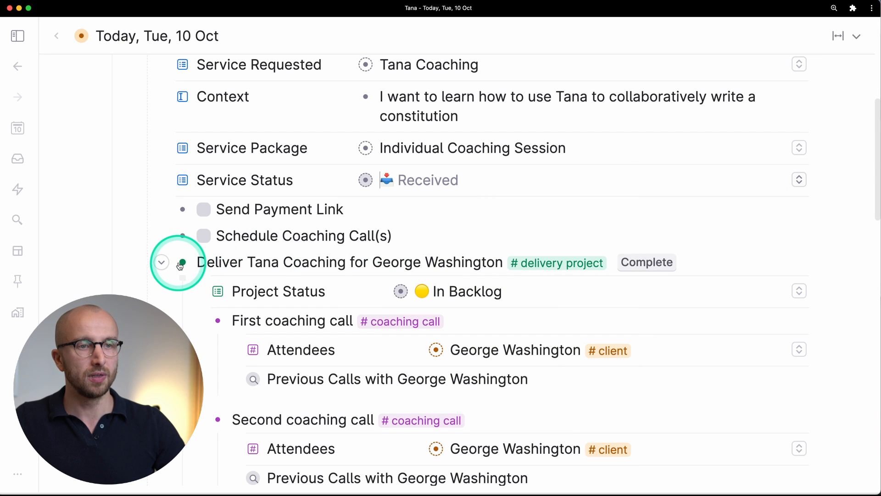
click(161, 263)
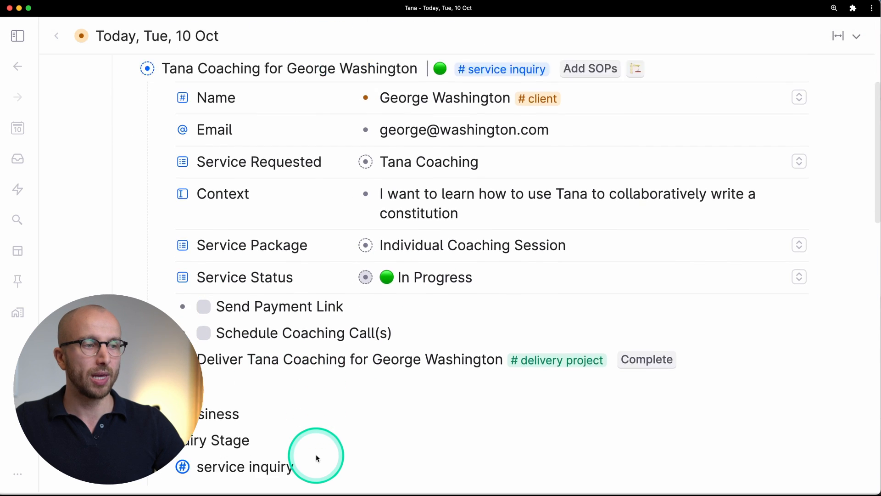
click(161, 302)
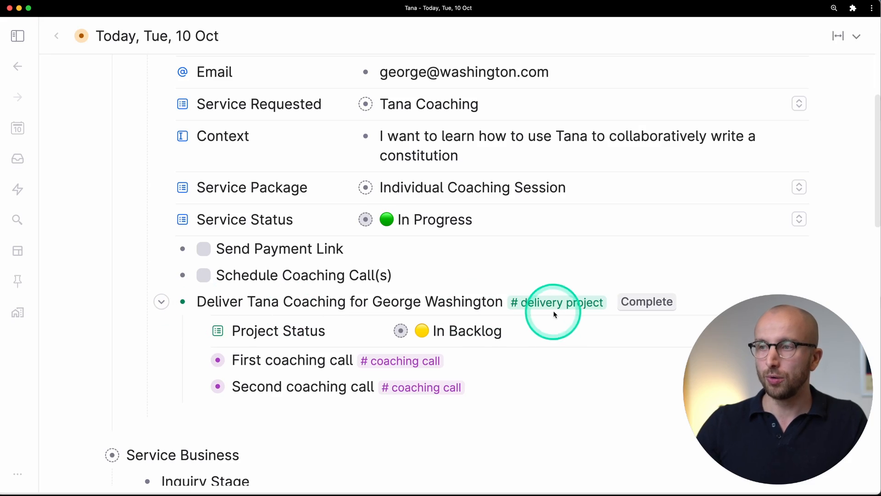
mouse_move(647, 302)
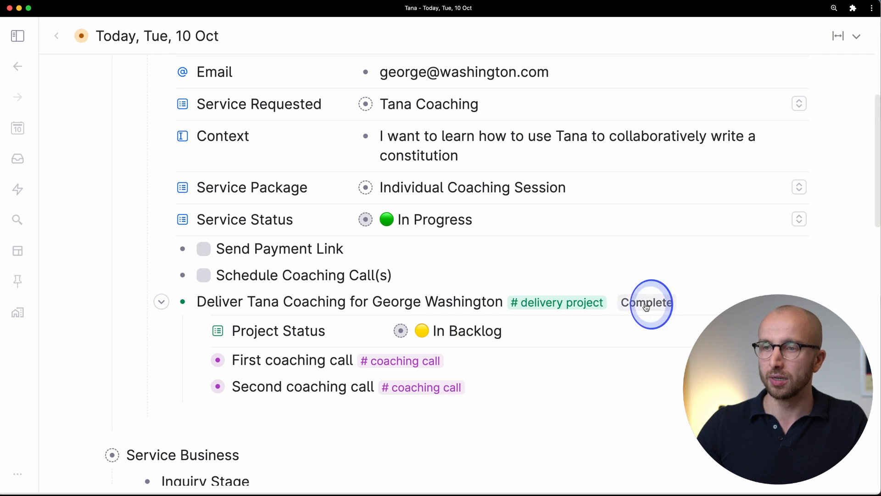
click(646, 302)
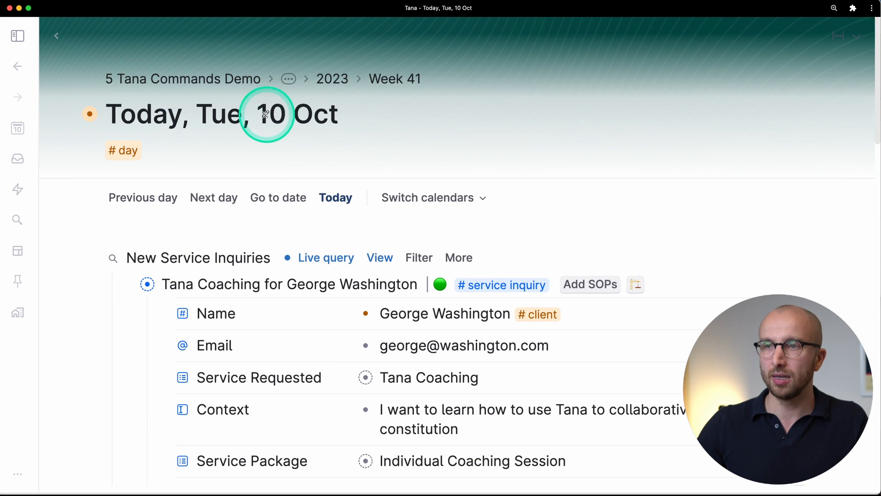
scroll(down, 3)
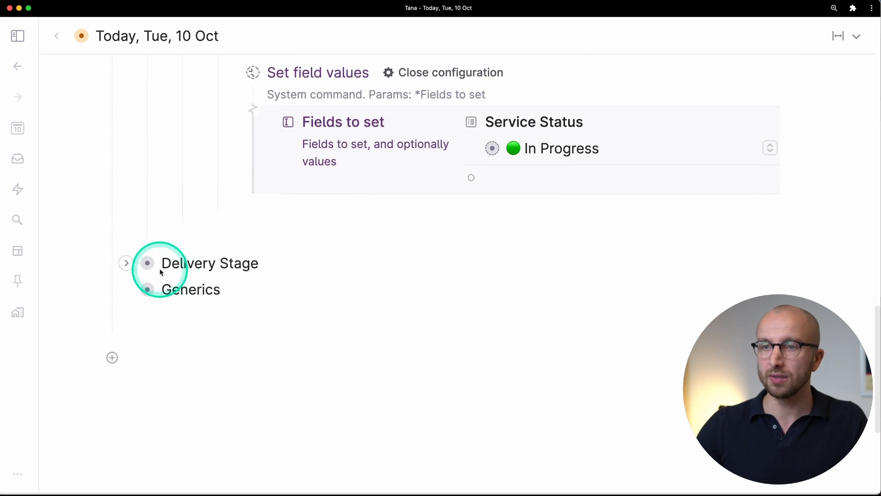
- Expand Delivery Stage's Complete command, check Set field values, then view Insert relative date settings
click(126, 263)
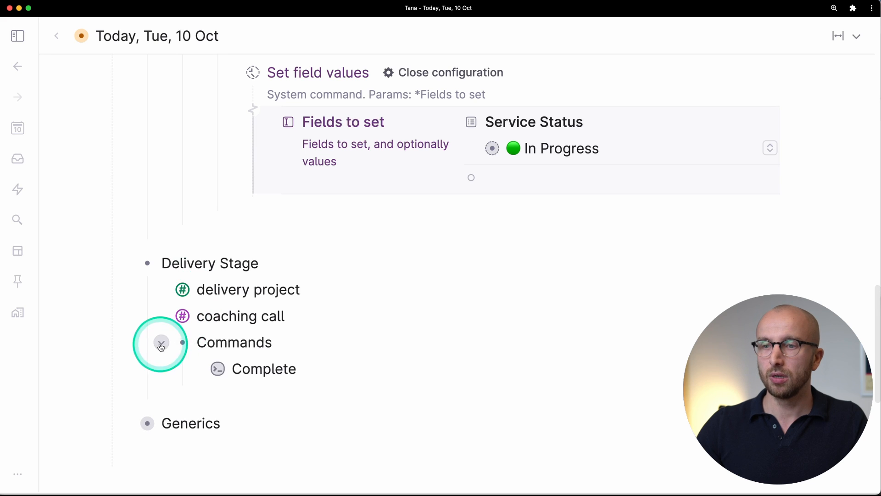
mouse_move(197, 368)
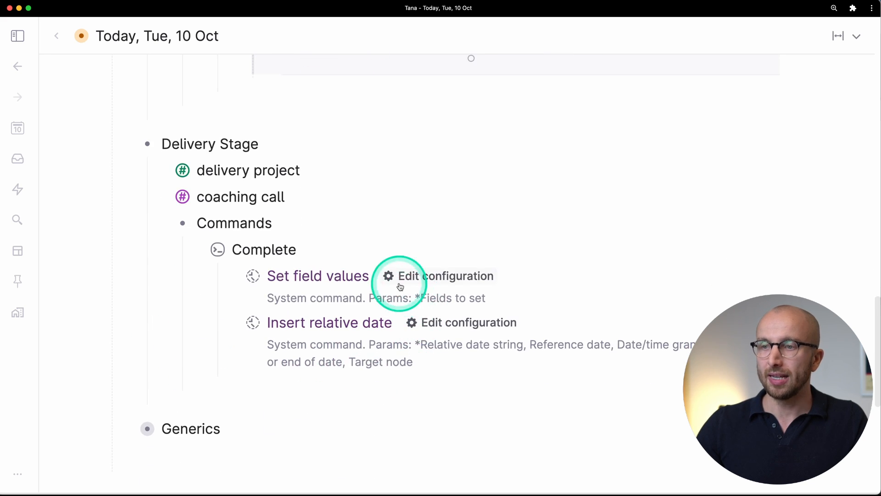
click(387, 276)
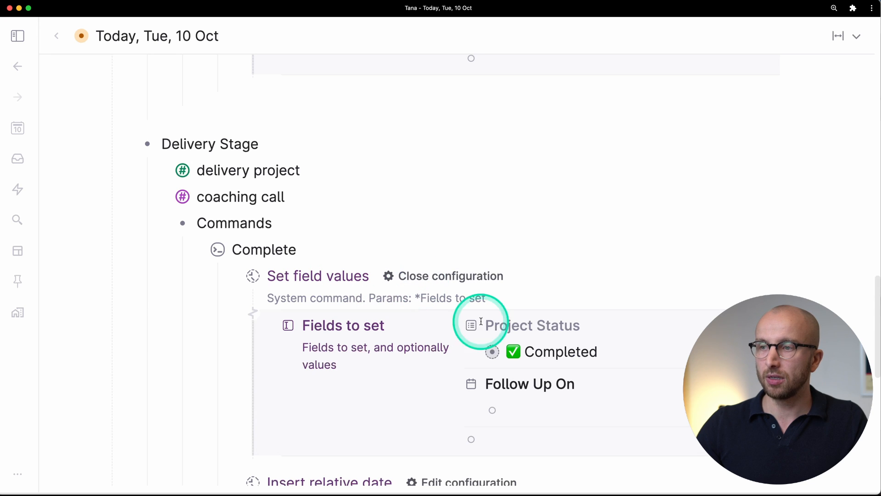
click(450, 276)
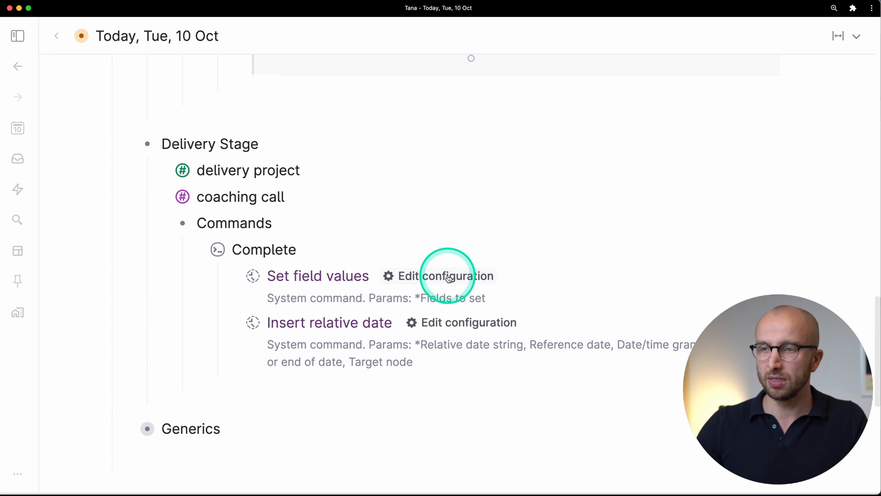
mouse_move(252, 325)
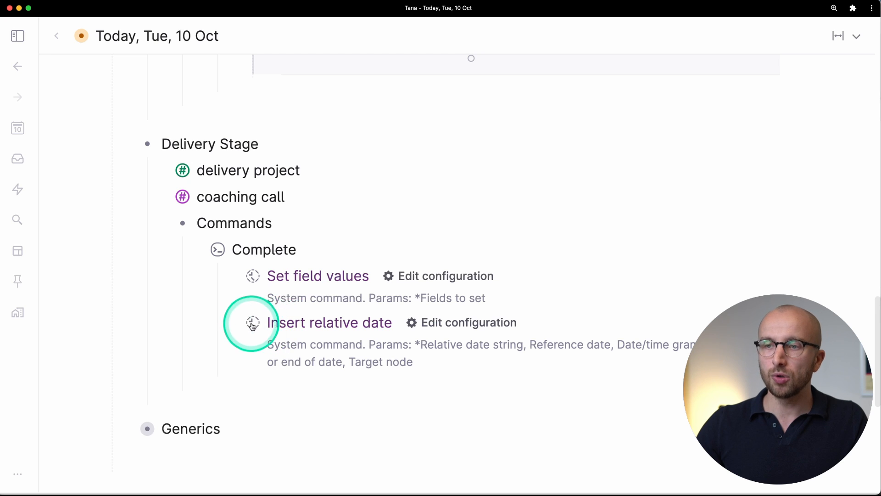
mouse_move(358, 326)
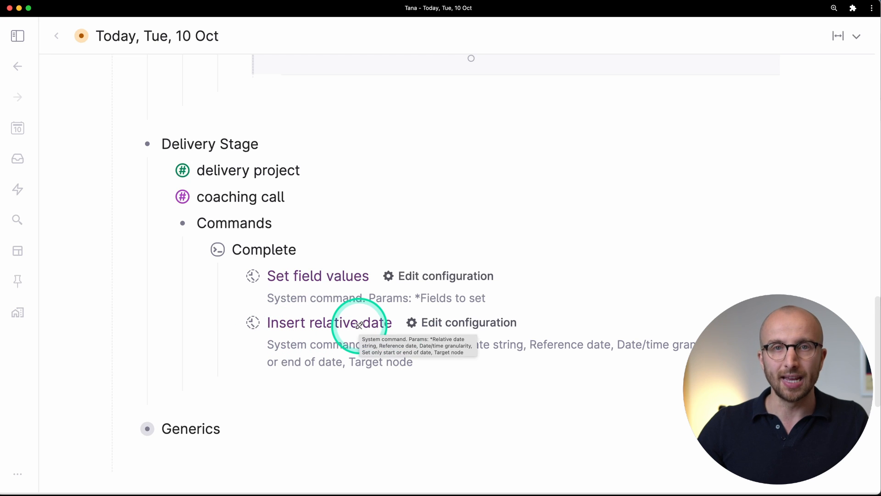
click(468, 322)
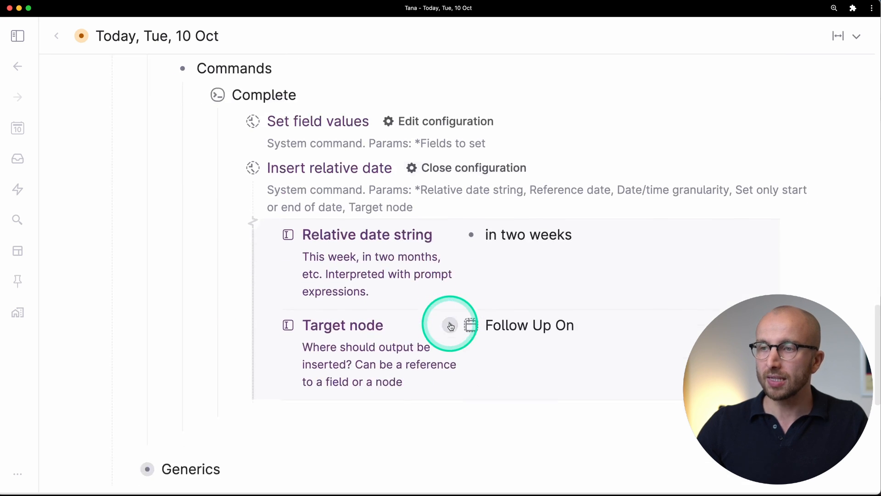
mouse_move(468, 248)
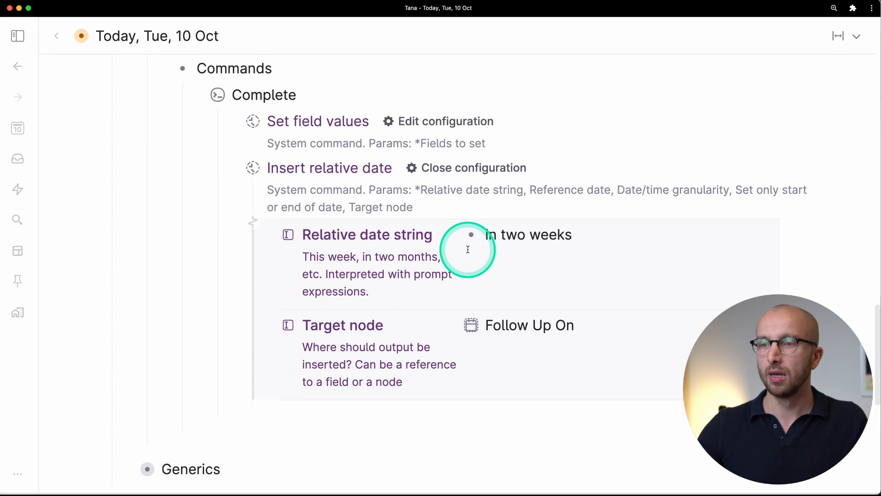
mouse_move(479, 320)
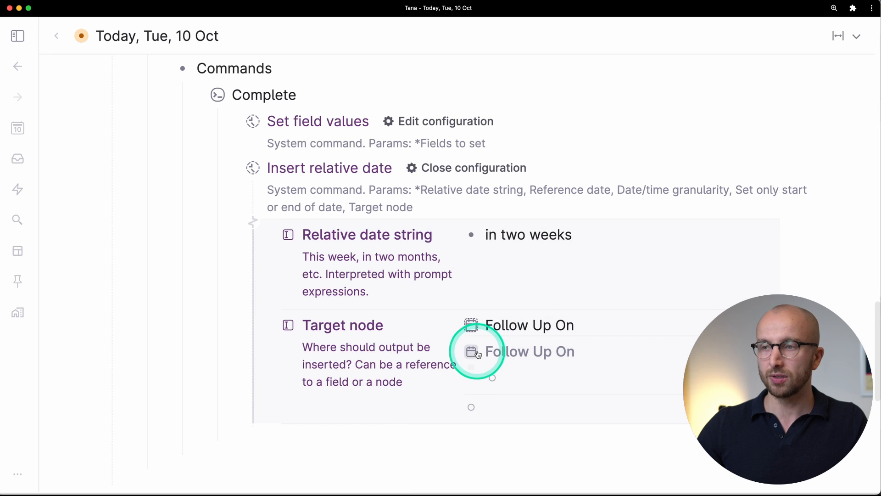
mouse_move(472, 325)
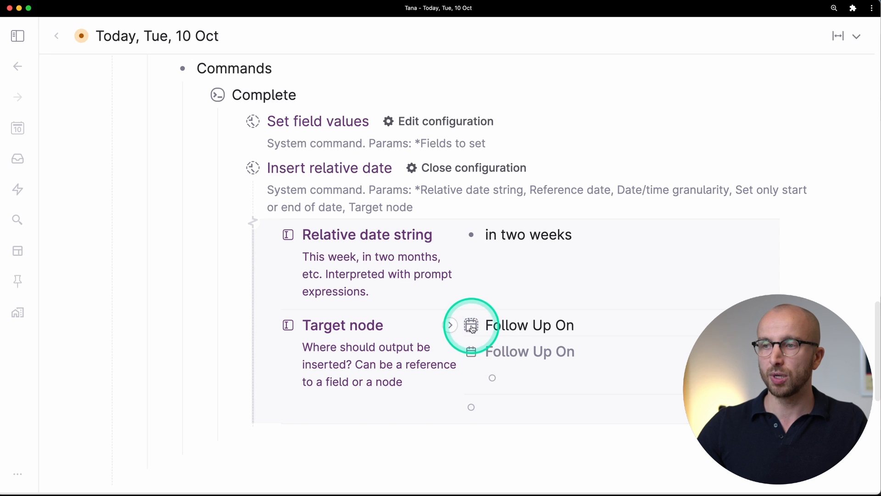
- Point the Insert relative date Target node at the Follow Up On field
right_click(472, 325)
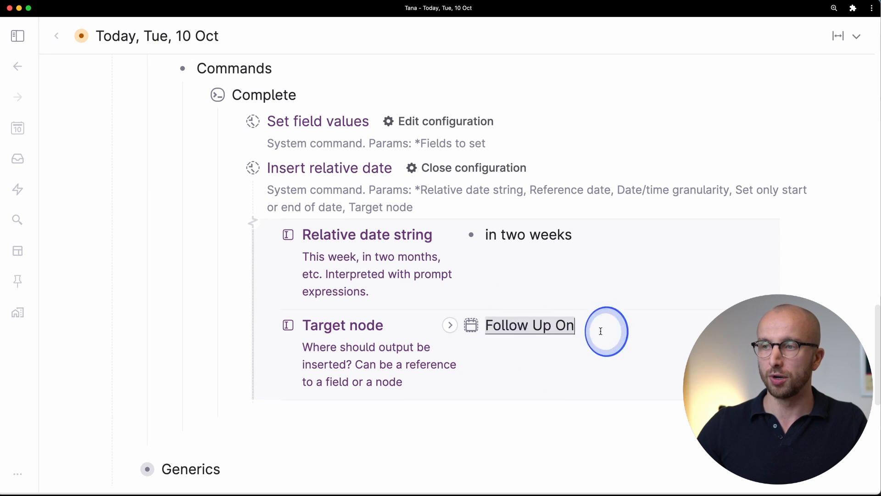
text(fo)
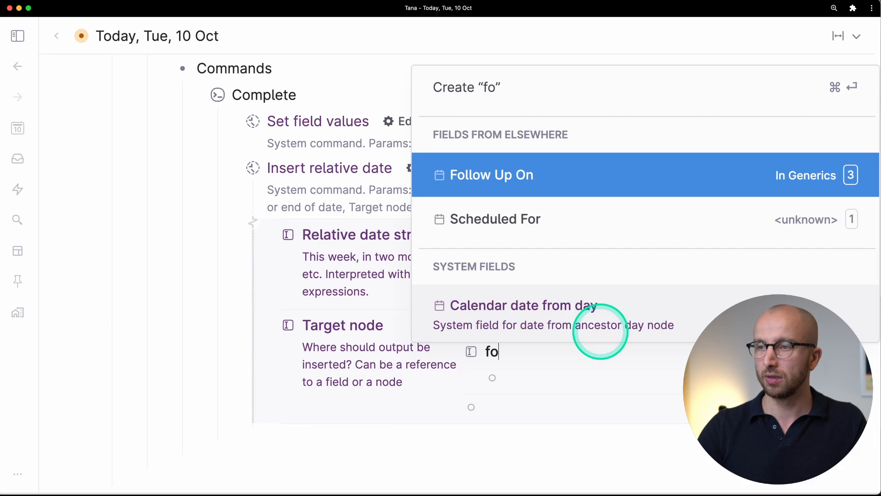
click(491, 174)
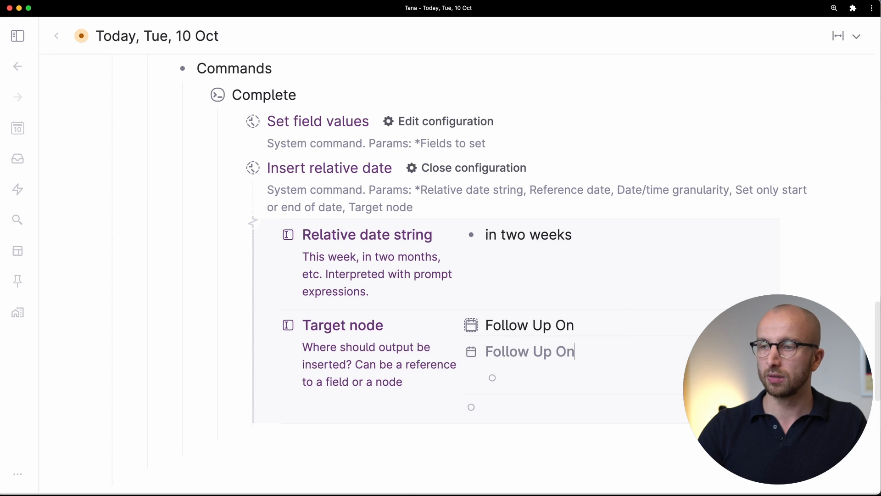
click(490, 365)
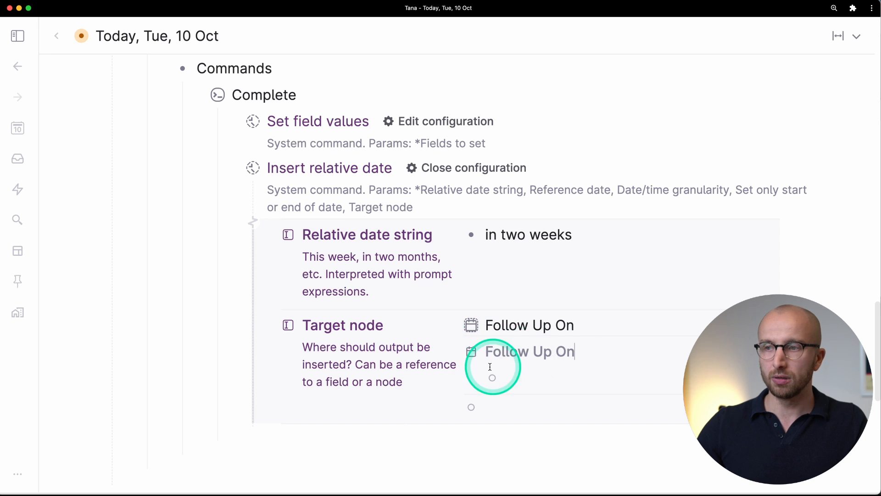
key(cmd+c)
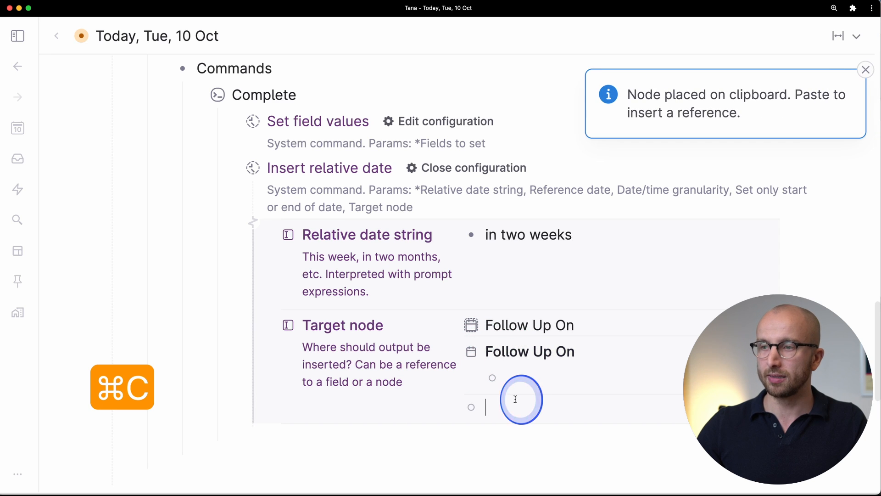
key(cmd+v)
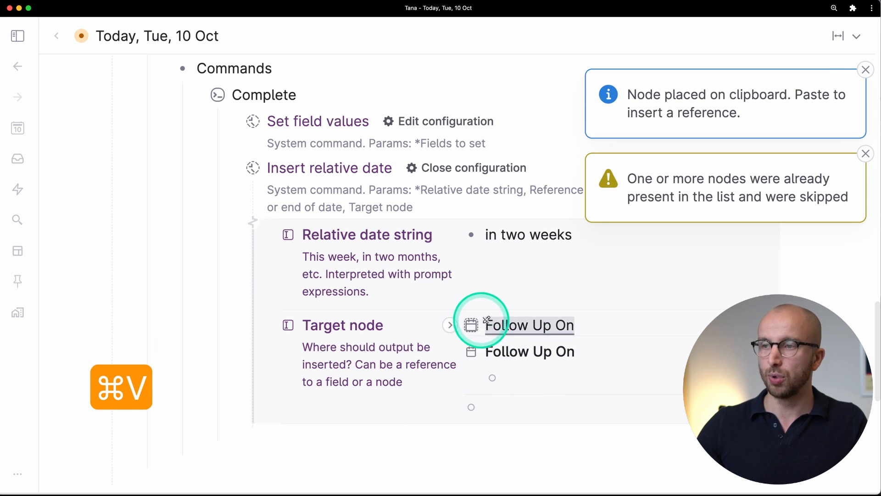
click(866, 153)
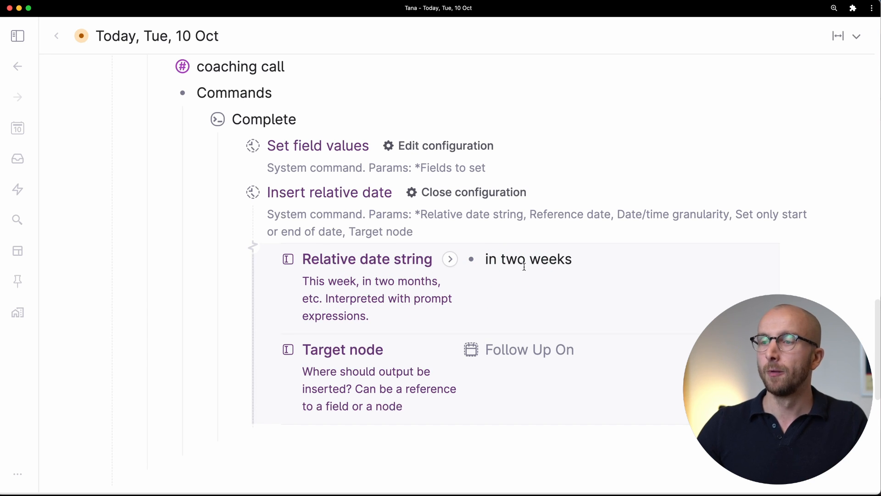
- Replace 'in two weeks' with 'tomorrow' and check Follow Up On reads Wed, 11 Oct
double_click(527, 259)
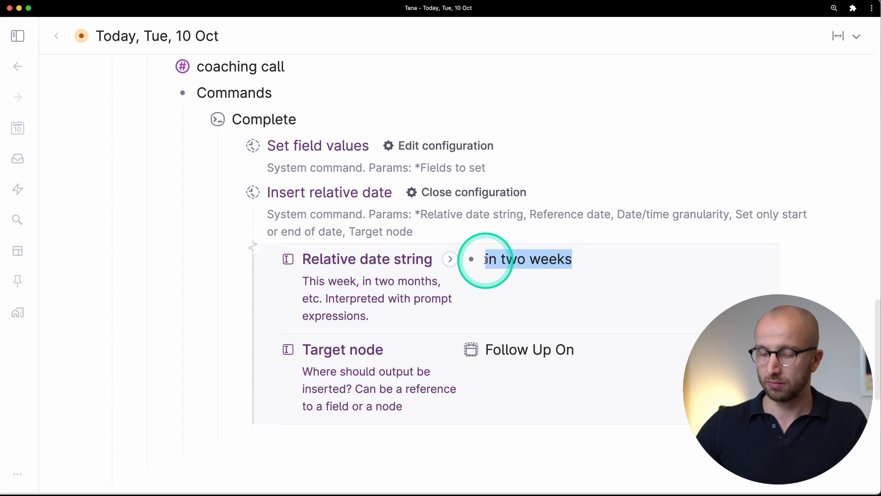
text(tomorrow)
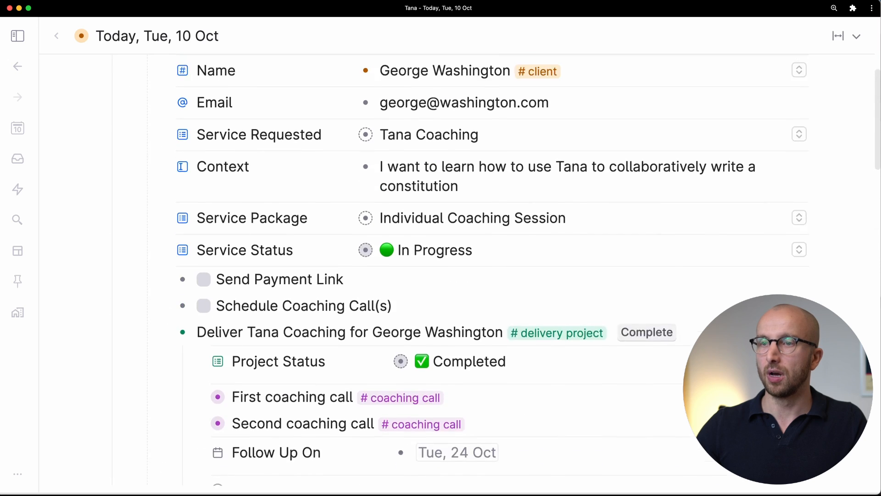
scroll(down, 3)
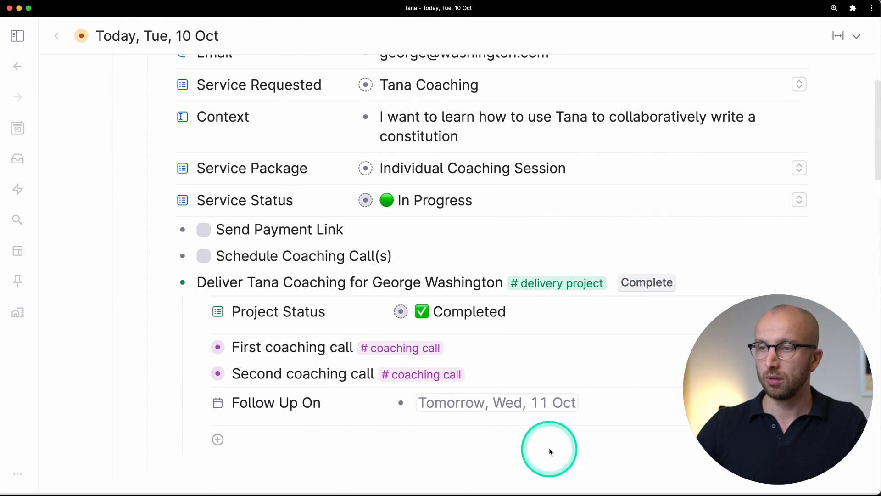
mouse_move(483, 402)
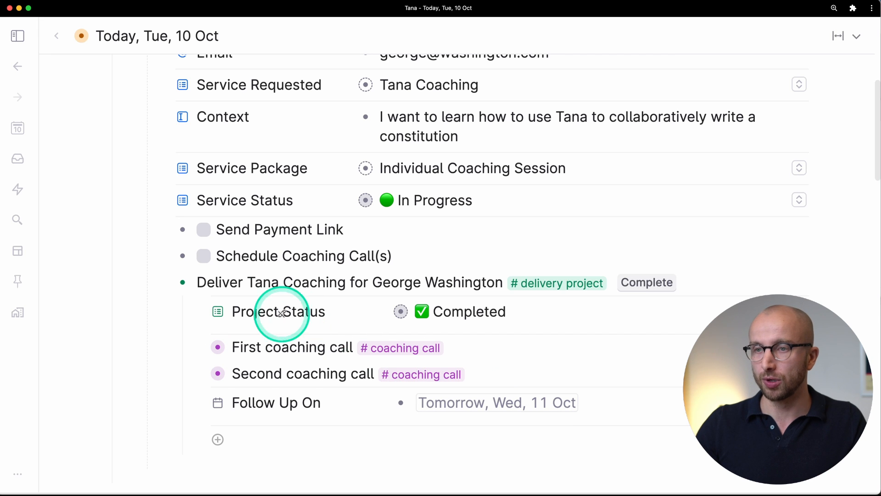
- Collapse the delivery project and close the Set field values configuration
click(183, 281)
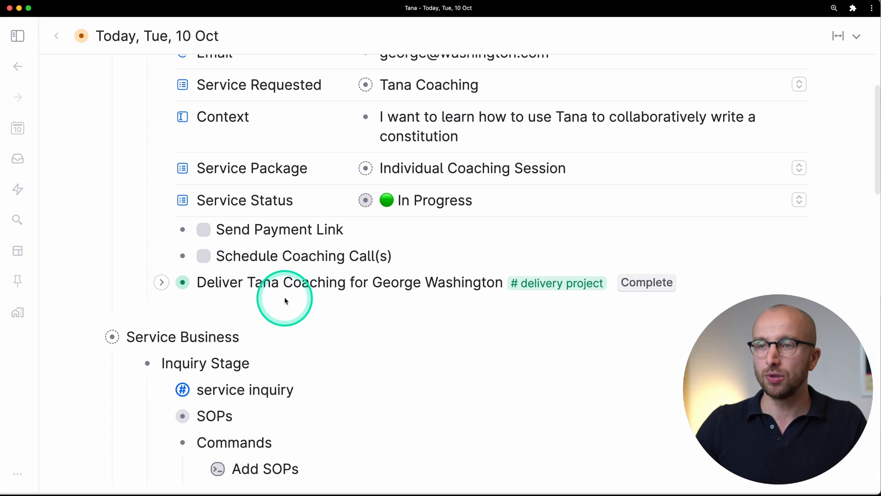
scroll(up, 3)
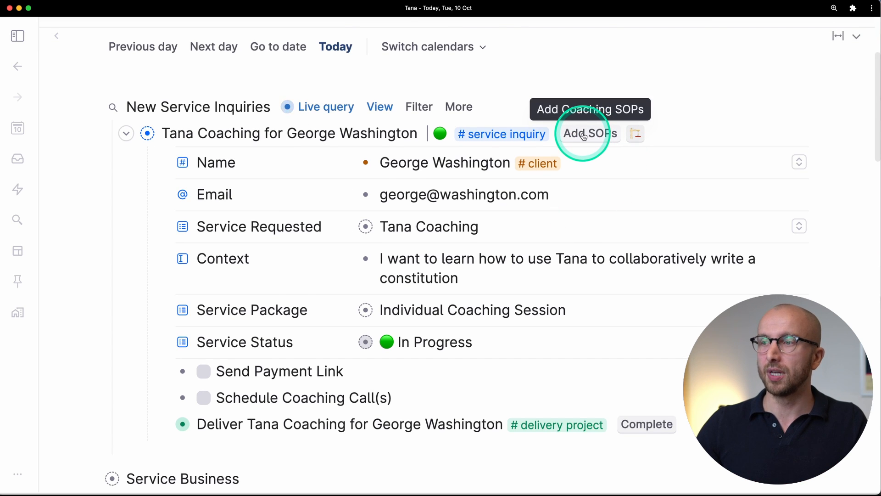
mouse_move(636, 134)
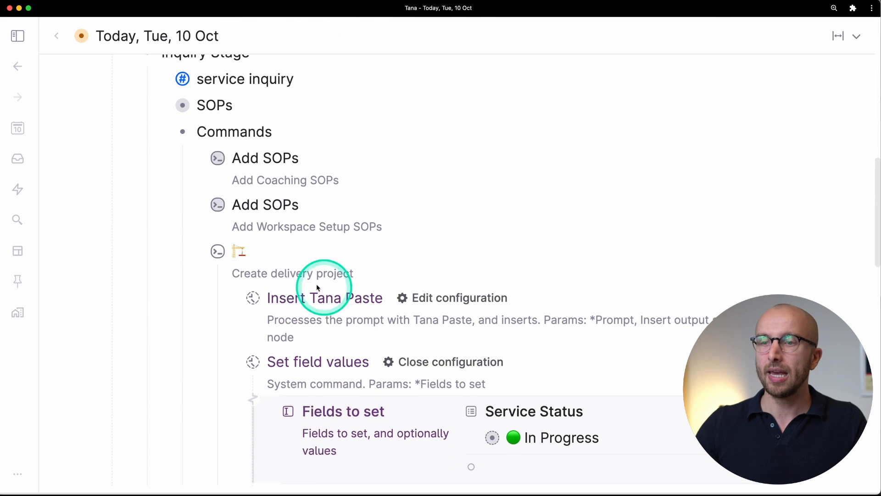
click(443, 362)
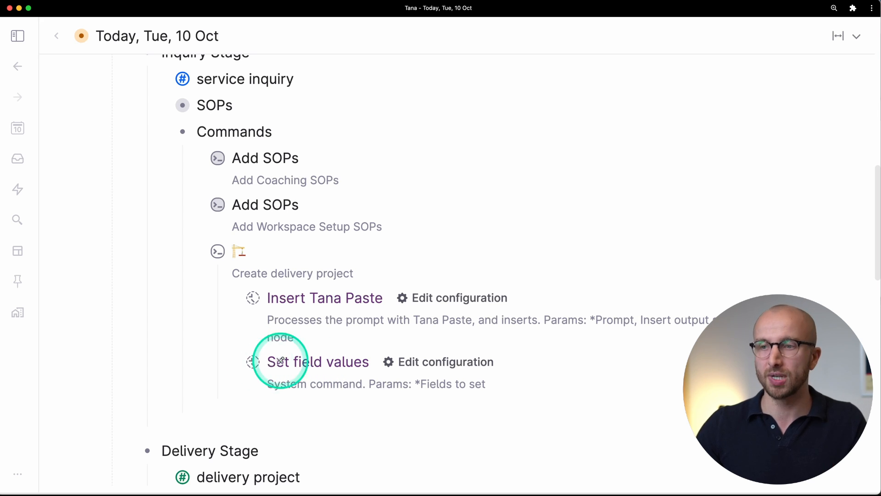
mouse_move(354, 304)
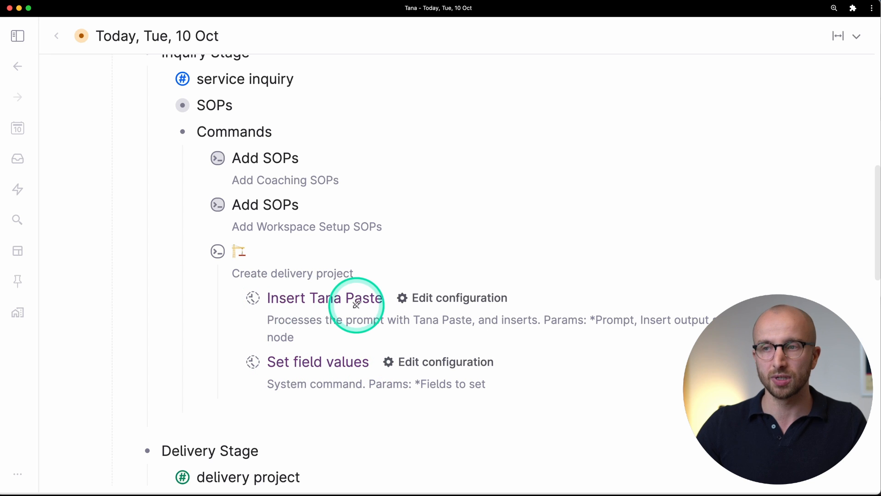
mouse_move(359, 297)
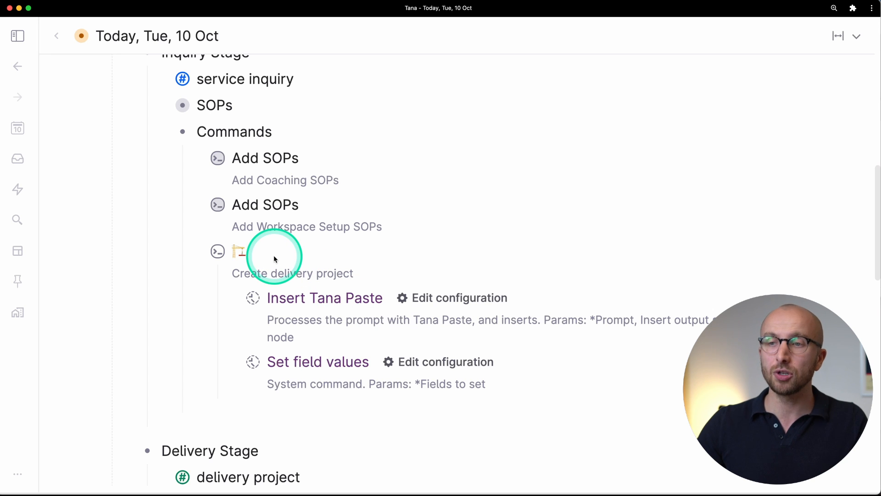
- Copy Create delivery project and paste it onto a new line inside Add Coaching SOPs
key(cmd+c)
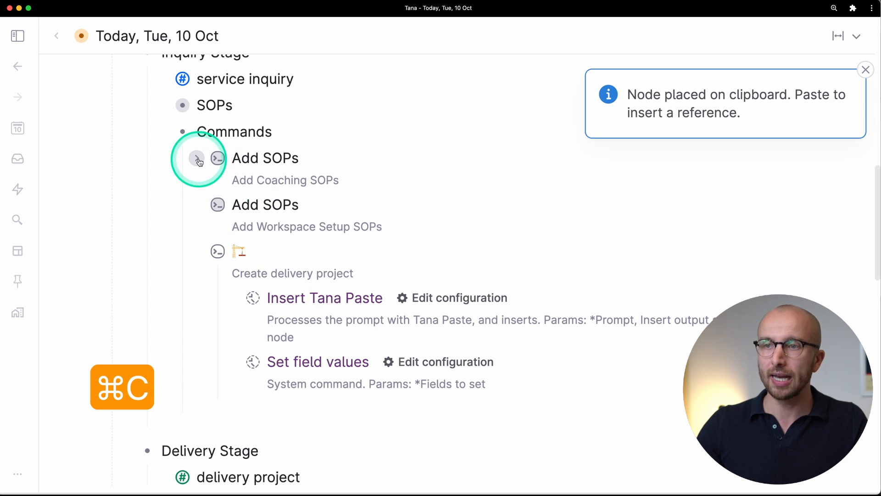
click(196, 158)
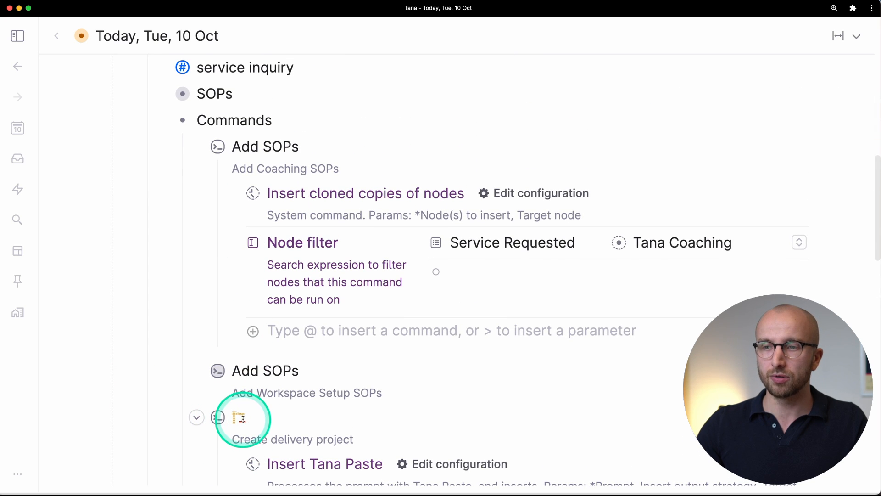
mouse_move(242, 417)
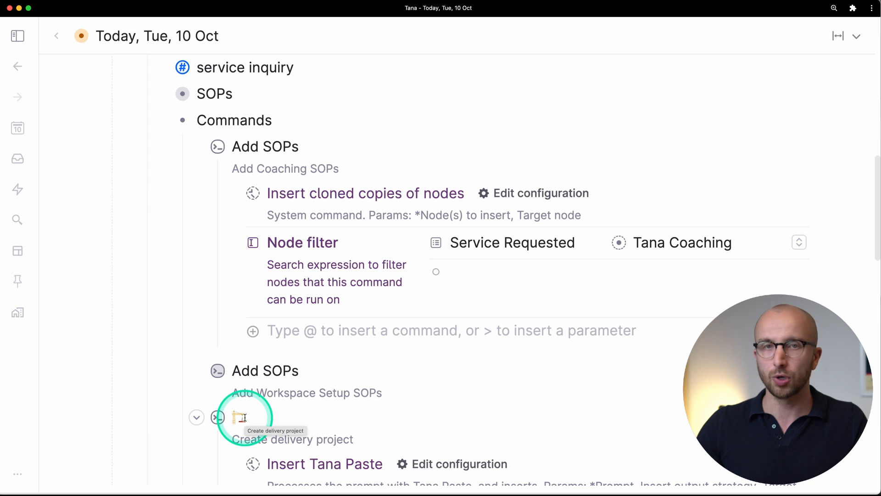
click(291, 330)
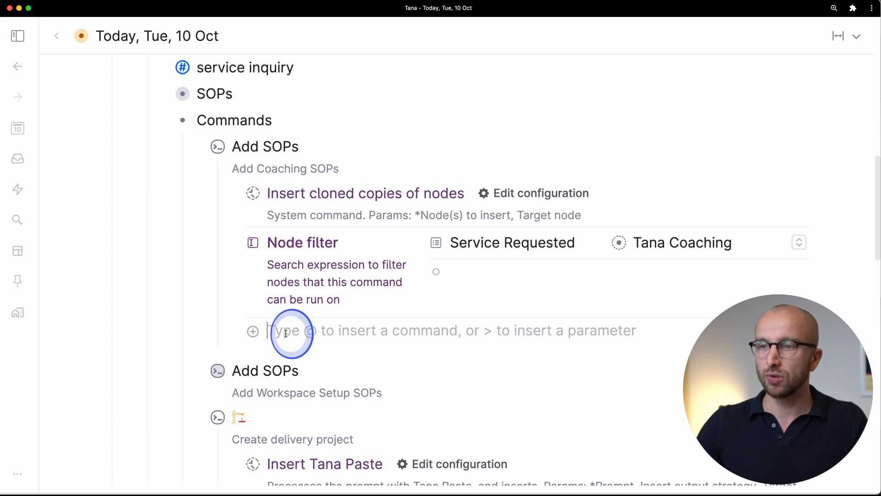
key(cmd+v)
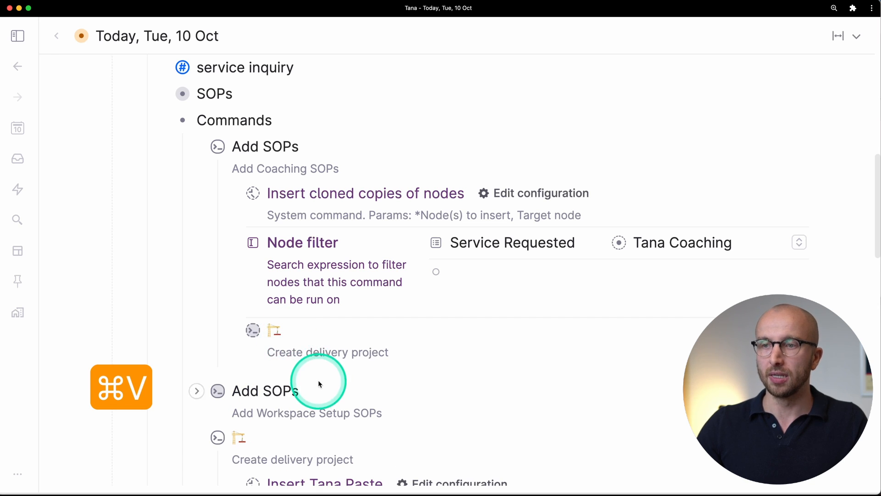
scroll(up, 3)
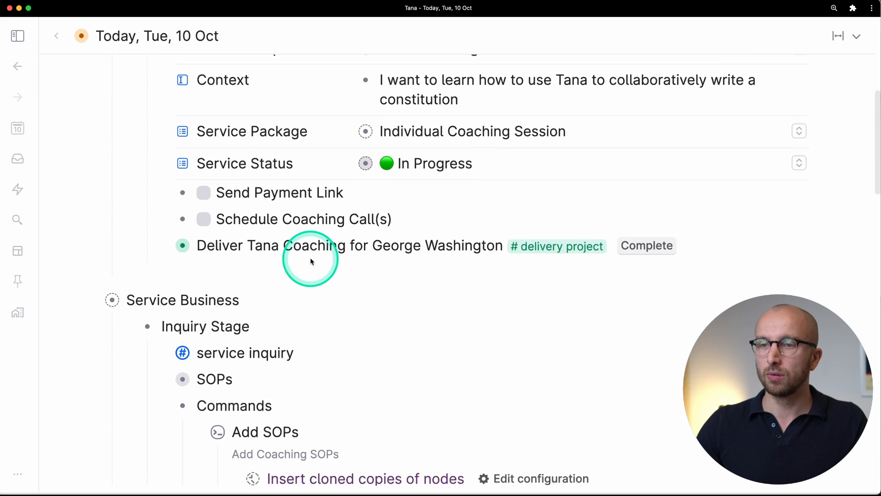
right_click(182, 245)
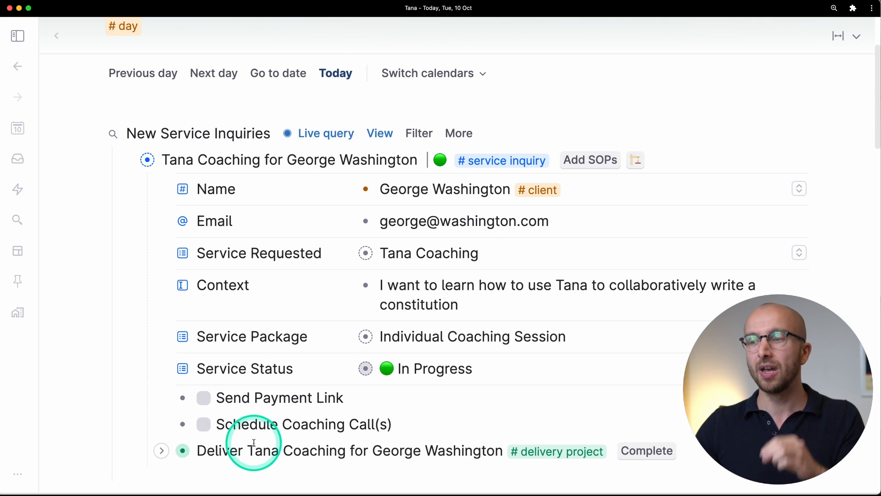
click(161, 450)
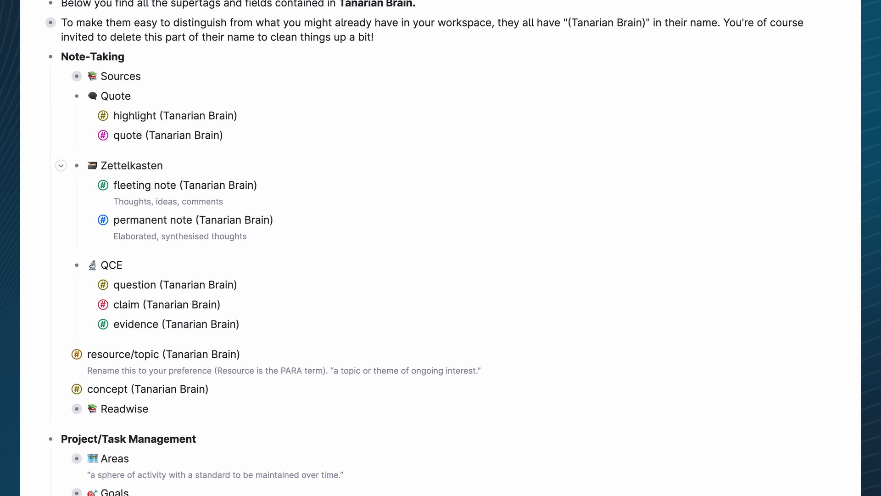
- Scroll the Tanarian Brain overview down to the Life, Generic Tags and Fields, and AI Commands sections
scroll(down, 3)
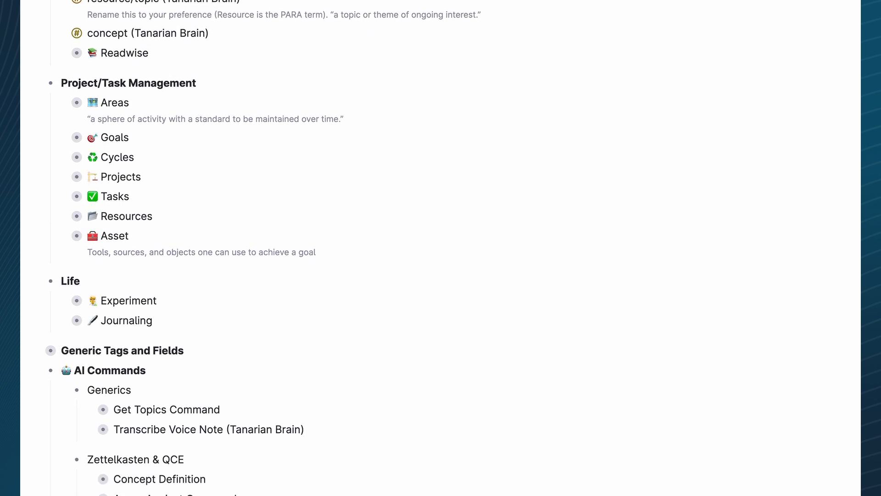